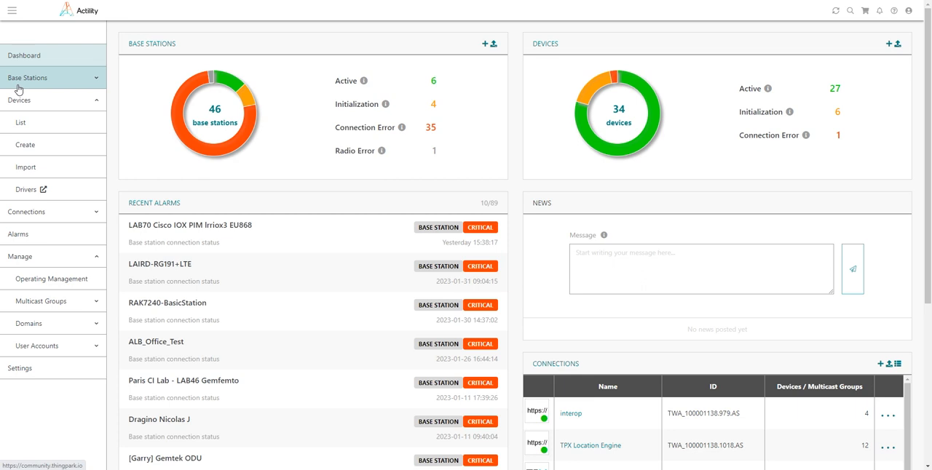
- Open the driver catalogue in a new tab and switch to it
left_click(24, 56)
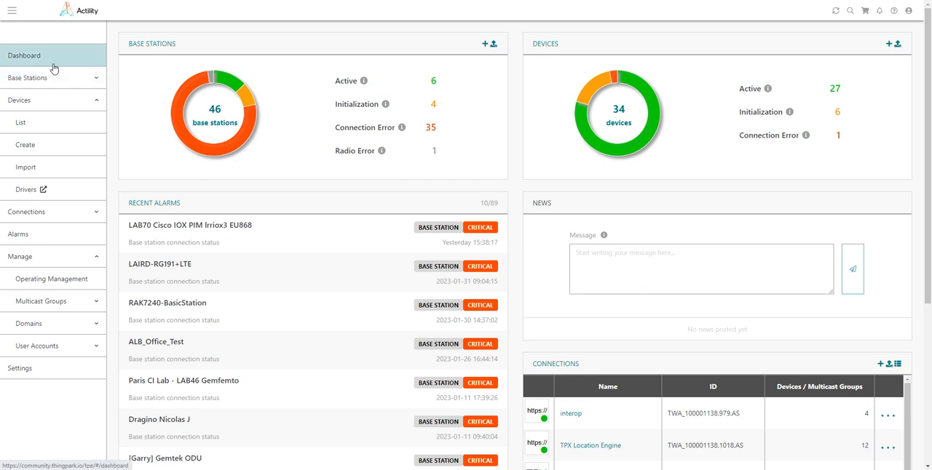
mouse_move(26, 77)
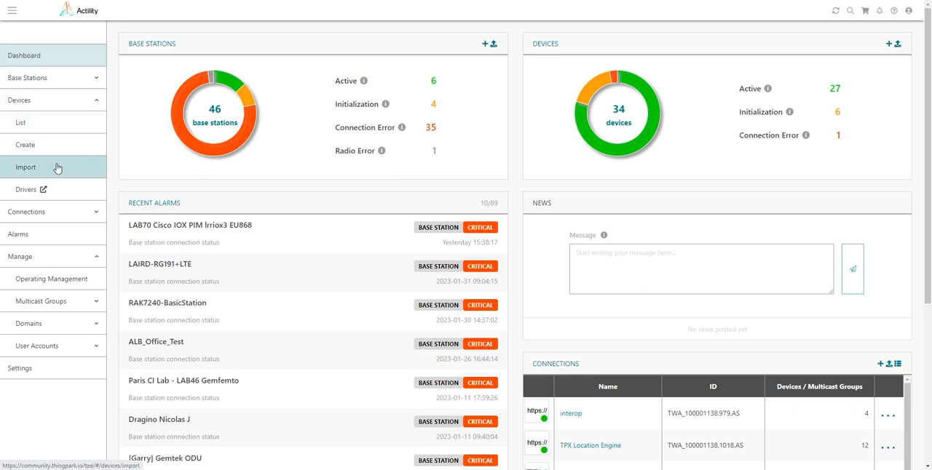
mouse_move(58, 173)
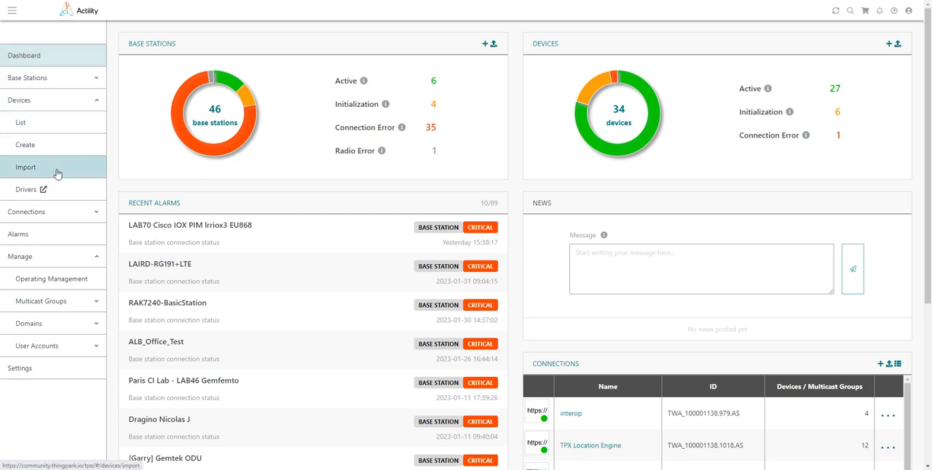
mouse_move(58, 190)
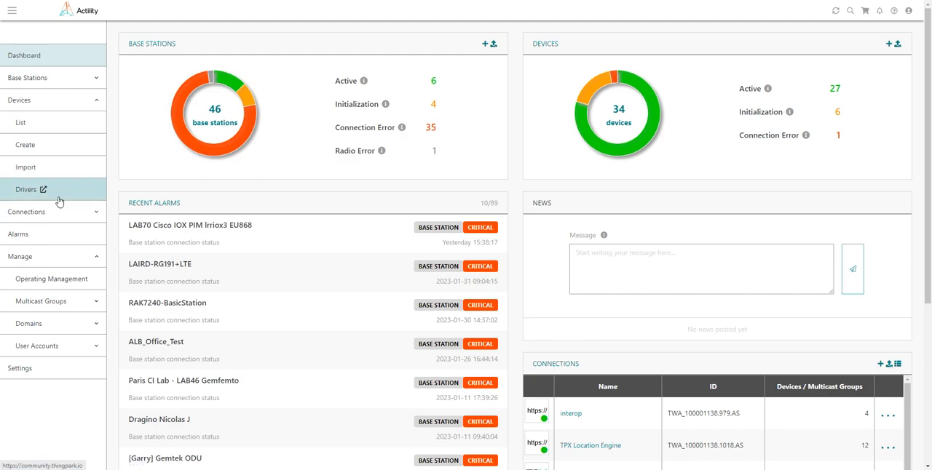
left_click(26, 189)
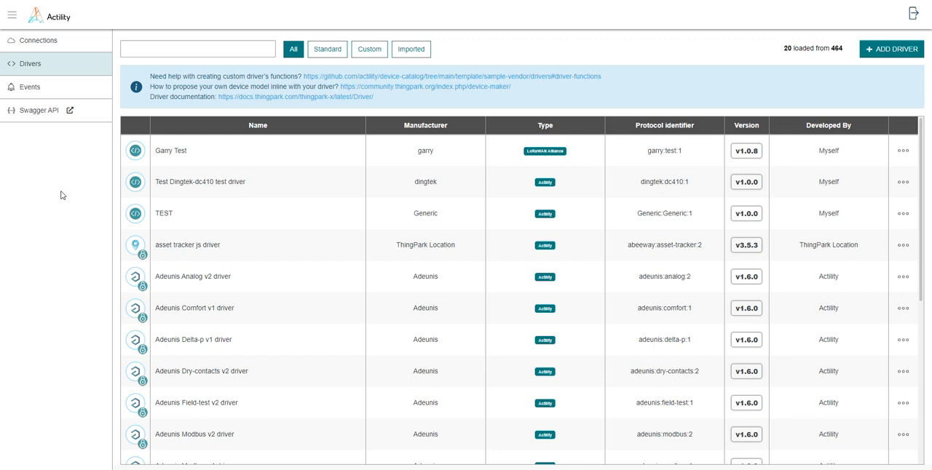
mouse_move(159, 160)
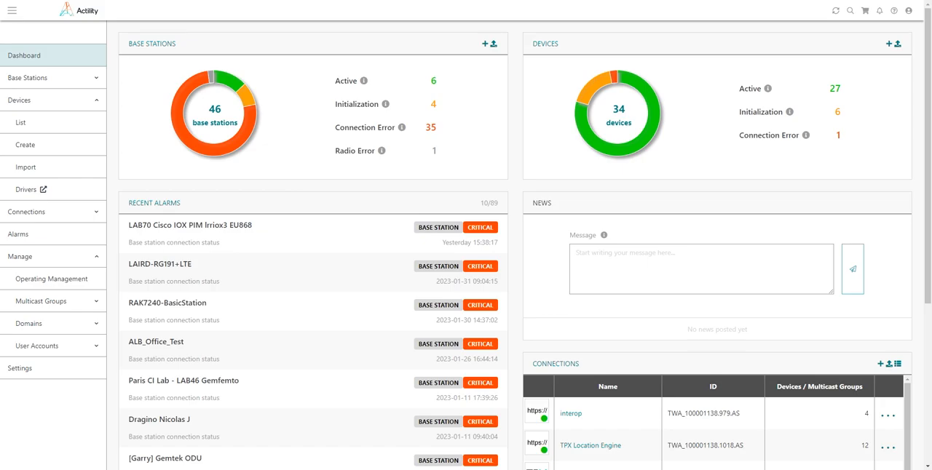
left_click(26, 189)
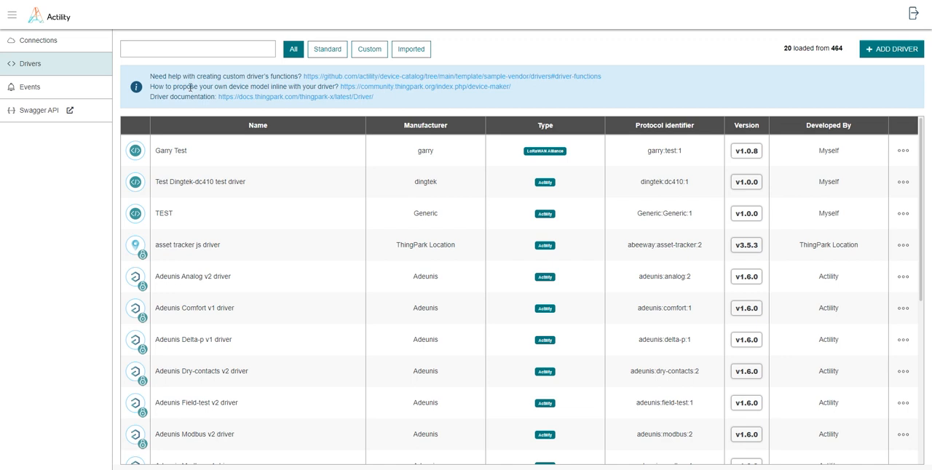
- Search drivers for 'abeeway', clear it, filter to Standard, and open the driver documentation
left_click(197, 49)
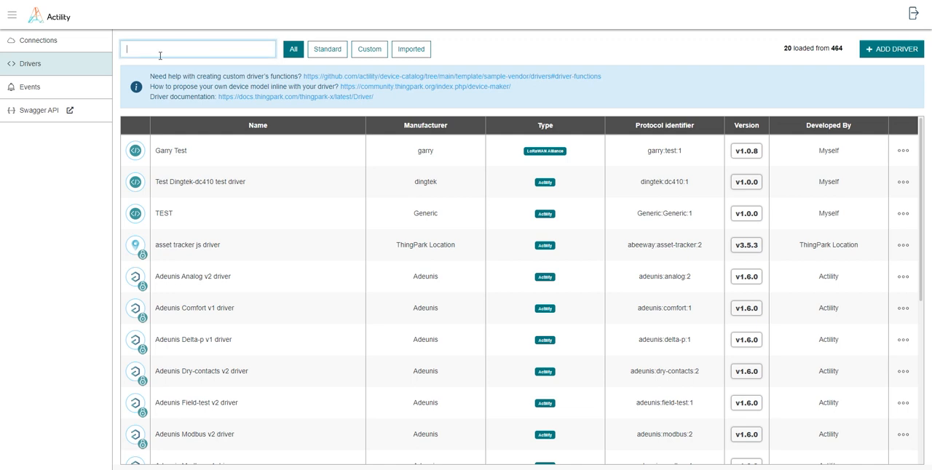
type("abeeway")
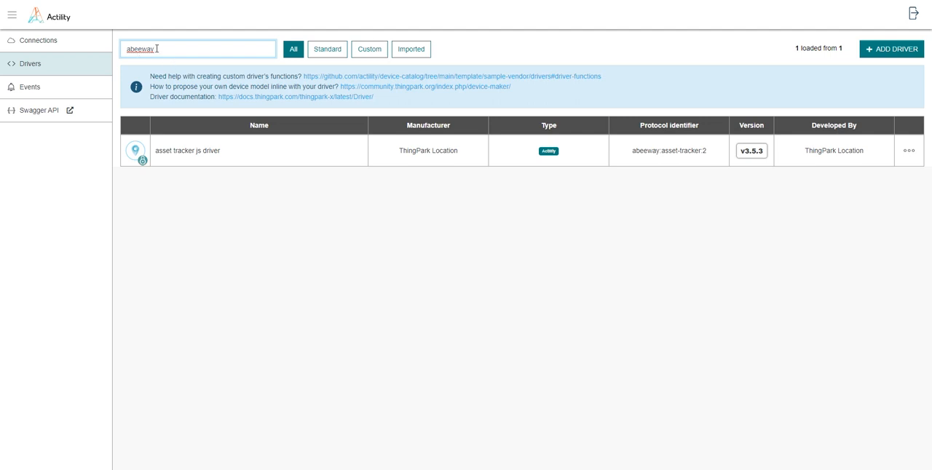
left_click(198, 49)
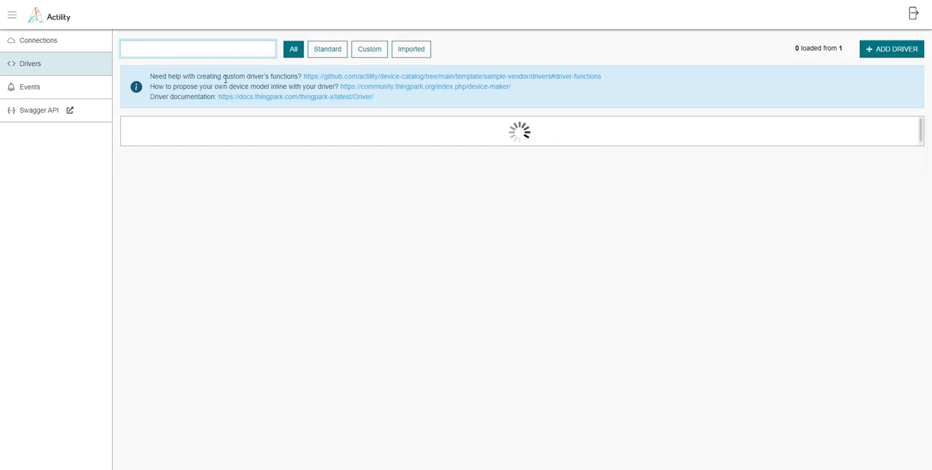
left_click(327, 49)
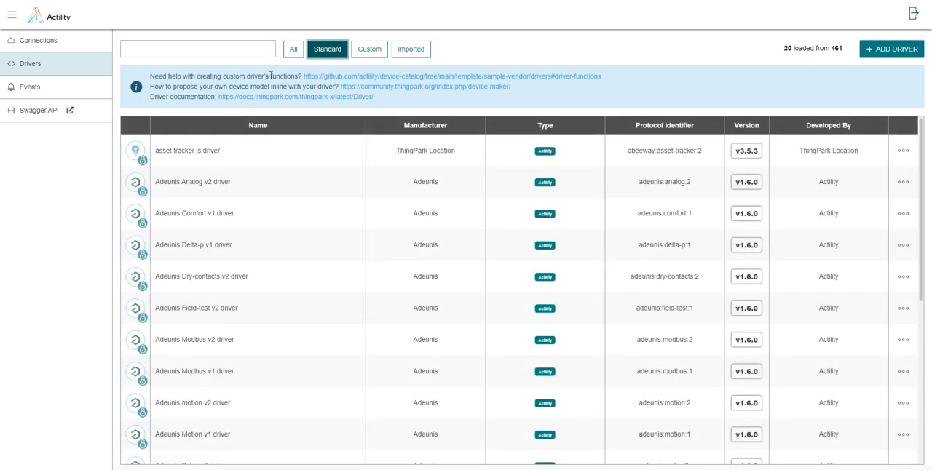
left_click(369, 50)
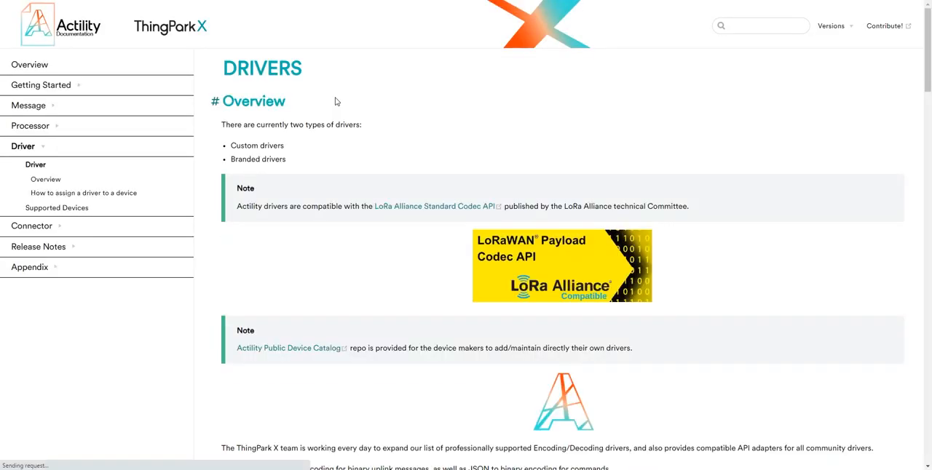
- Open Driver > Supported Devices and scroll through the supported drivers table
left_click(57, 208)
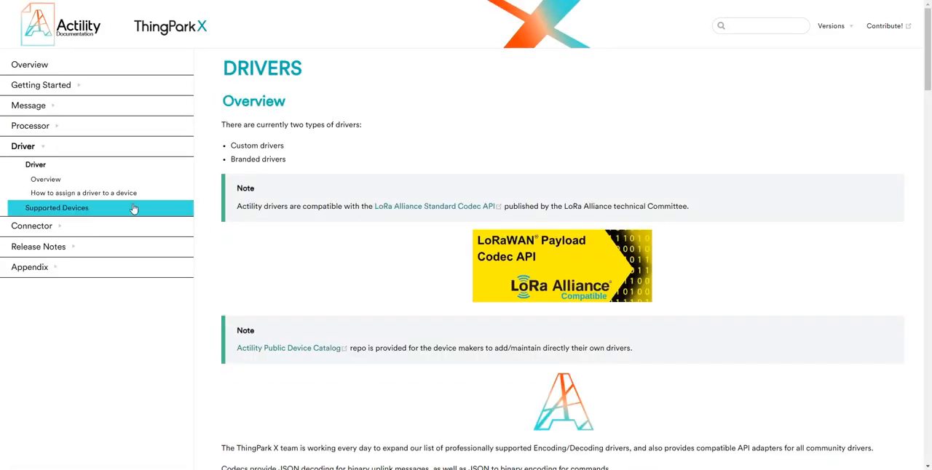
left_click(57, 207)
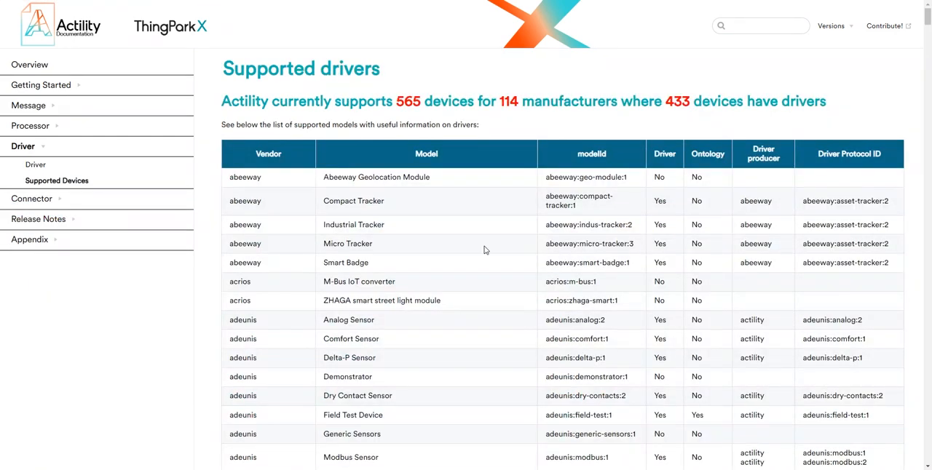
mouse_move(505, 294)
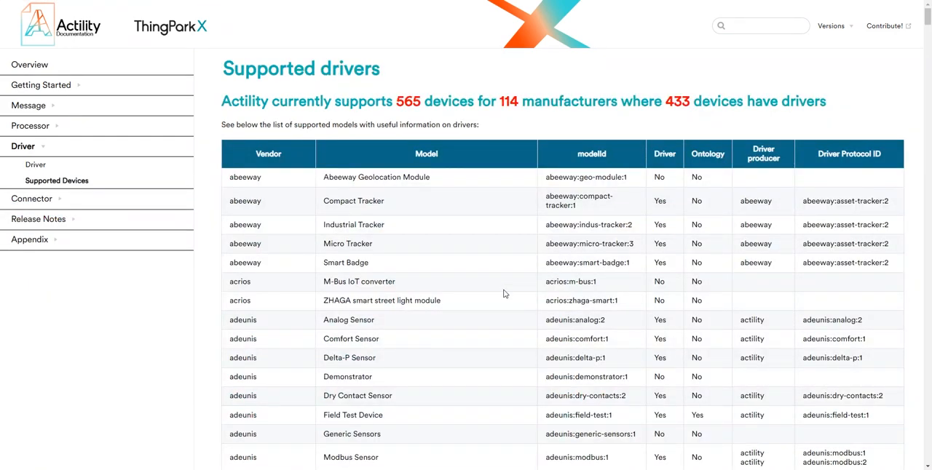
scroll("down", 3)
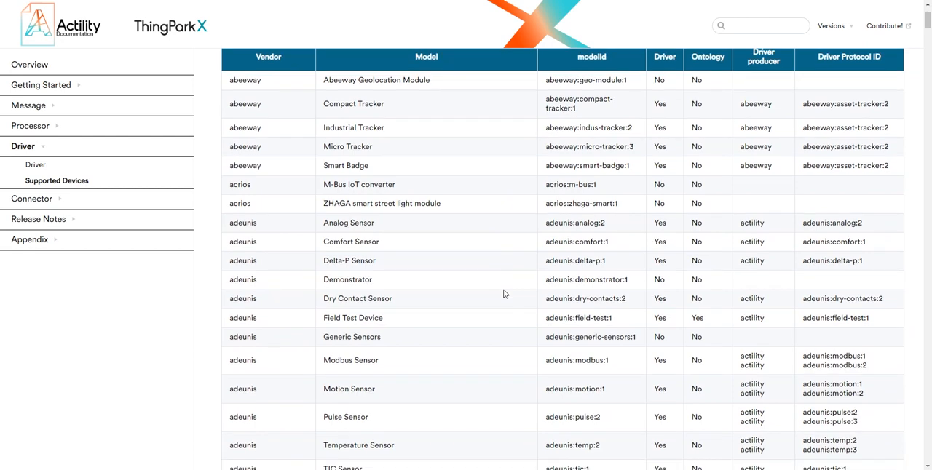
scroll("up", 3)
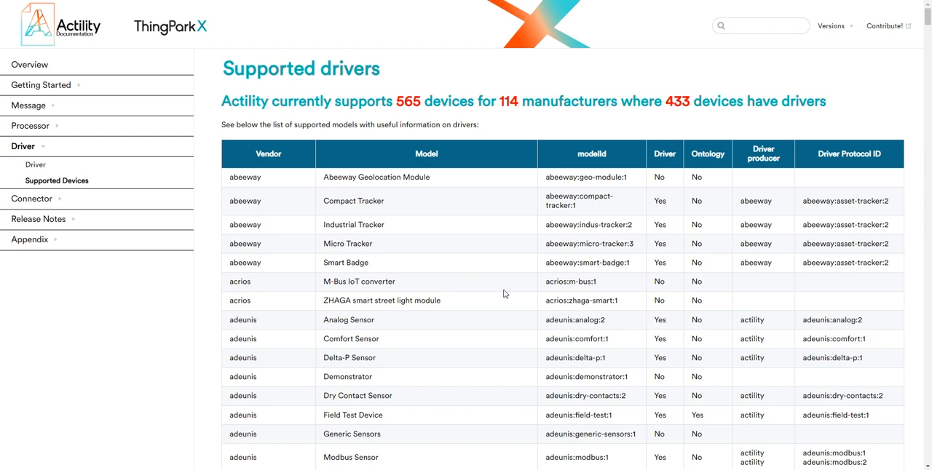
mouse_move(275, 319)
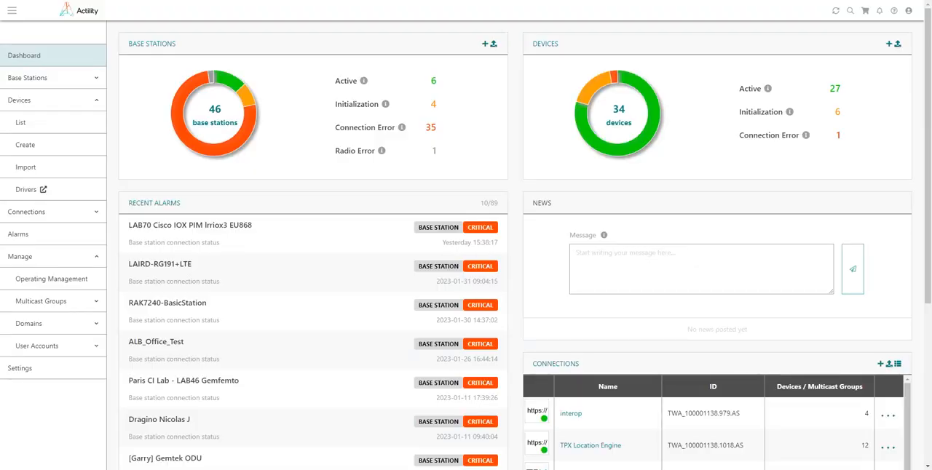
mouse_move(184, 117)
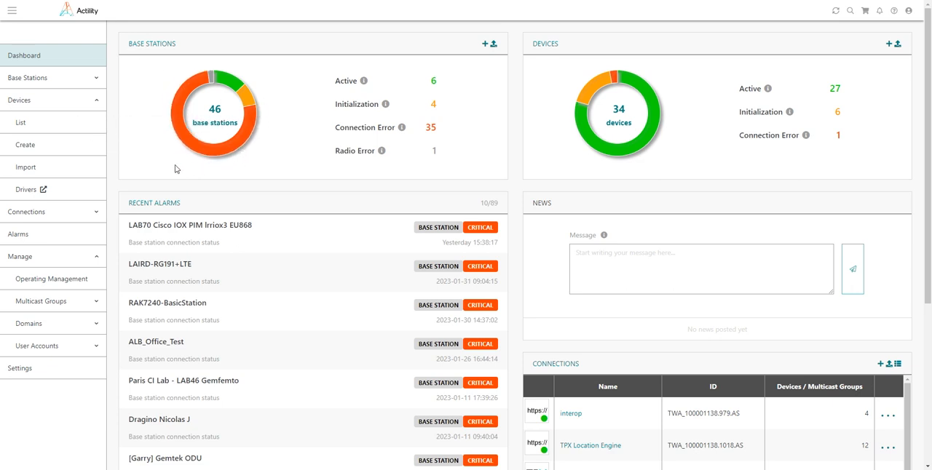
- Create a device, pick Abeeway from the full manufacturer list, and browse its models
left_click(25, 145)
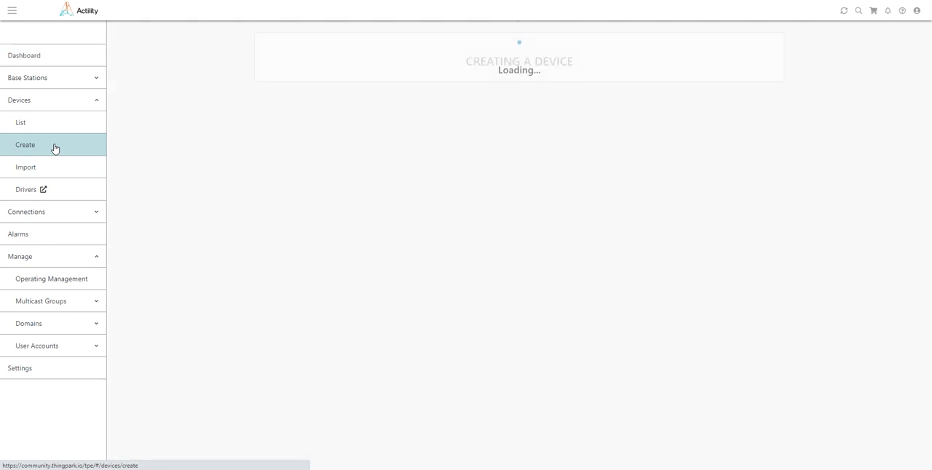
left_click(26, 144)
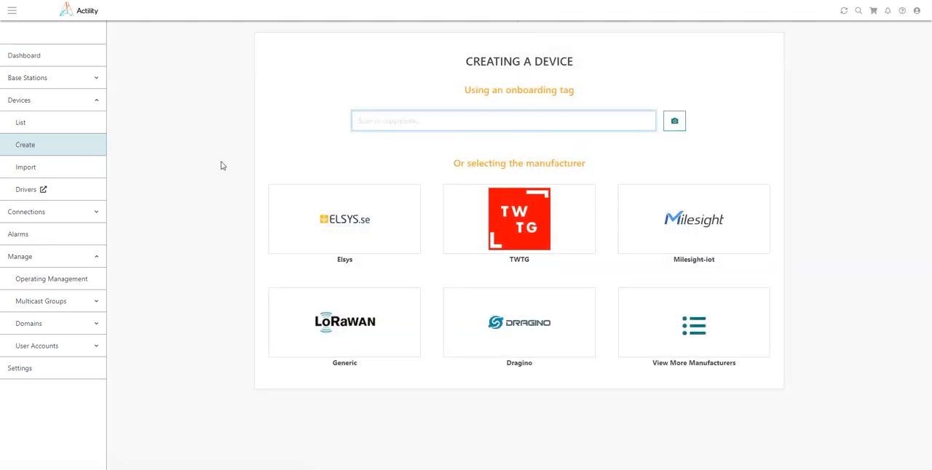
mouse_move(701, 329)
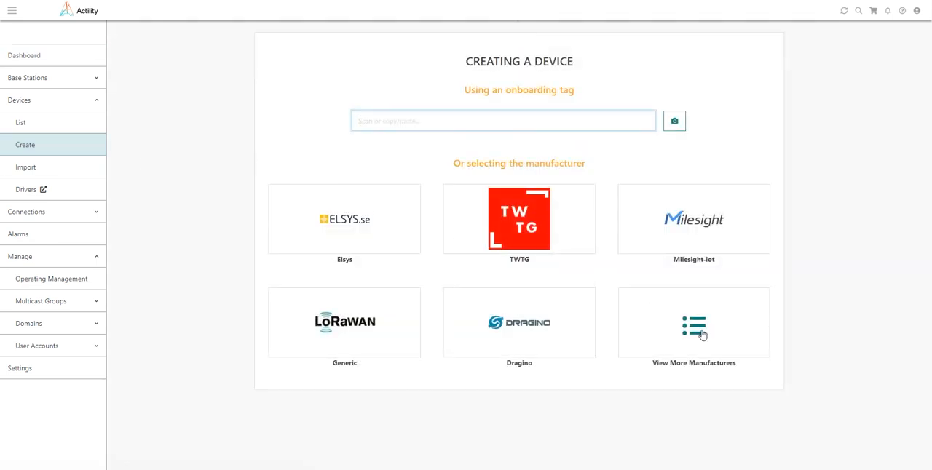
left_click(693, 328)
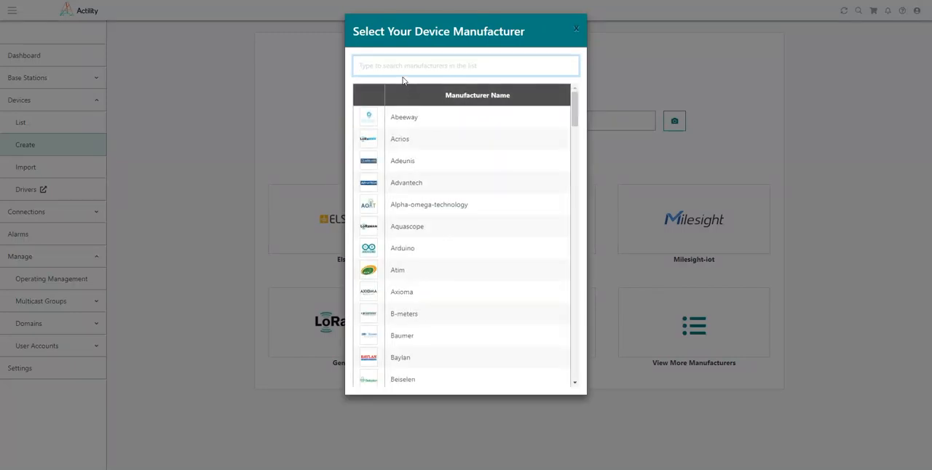
type("abeeway")
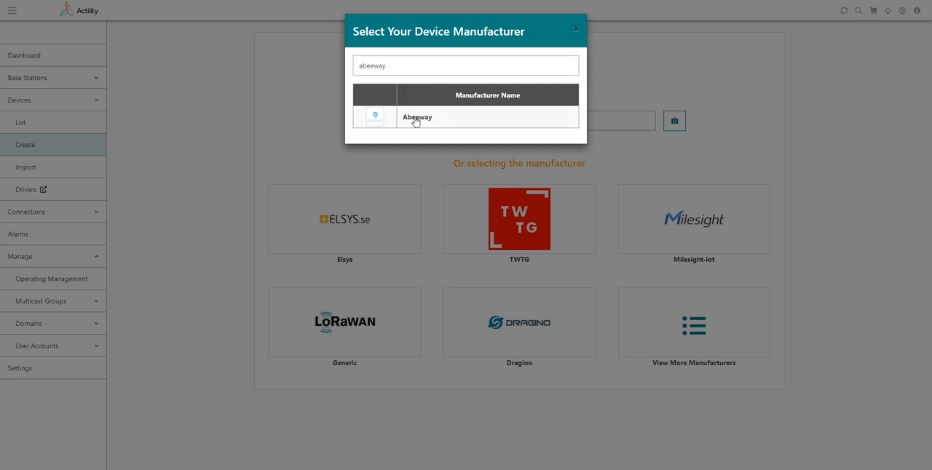
left_click(416, 117)
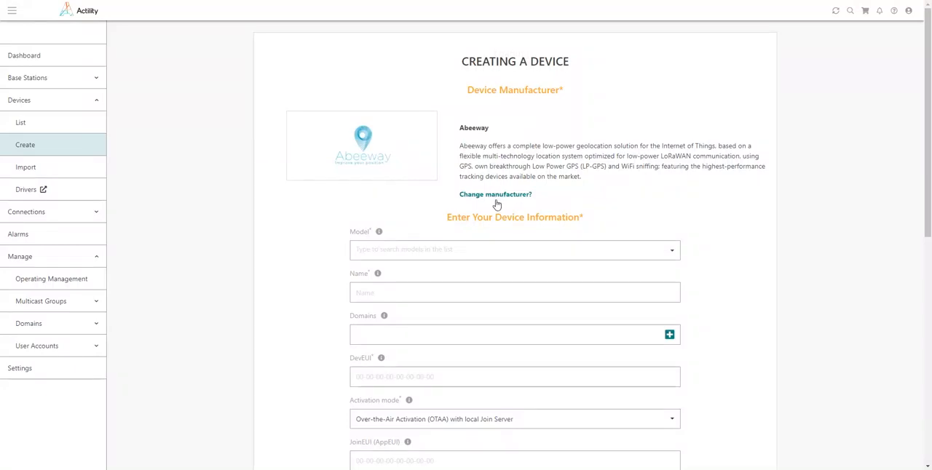
left_click(515, 250)
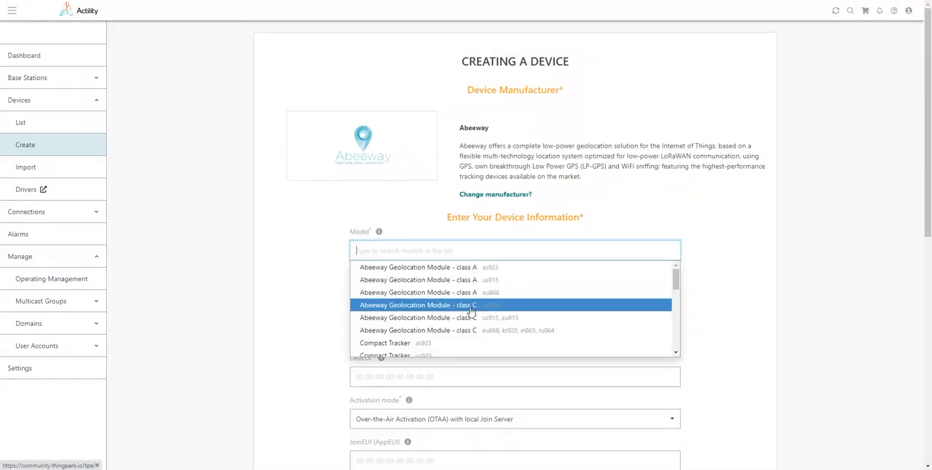
mouse_move(468, 343)
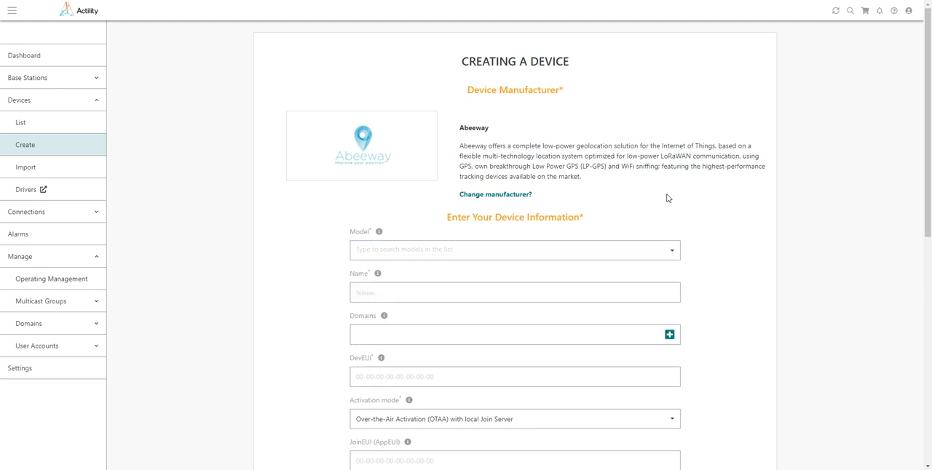
mouse_move(226, 145)
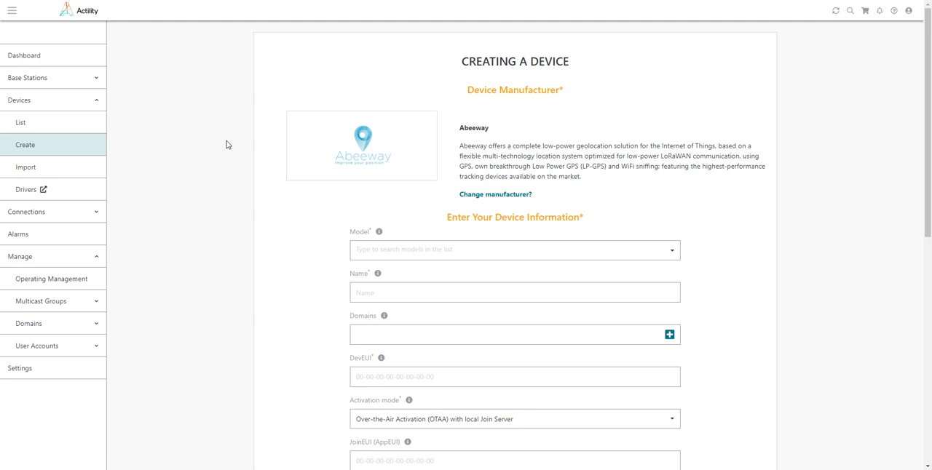
mouse_move(162, 133)
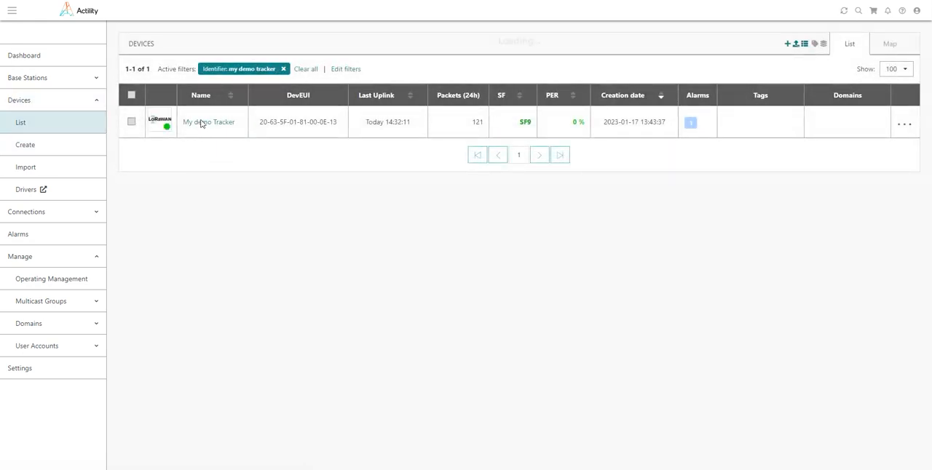
- Open My demo Tracker and browse its manufacturer and model dropdowns
left_click(208, 121)
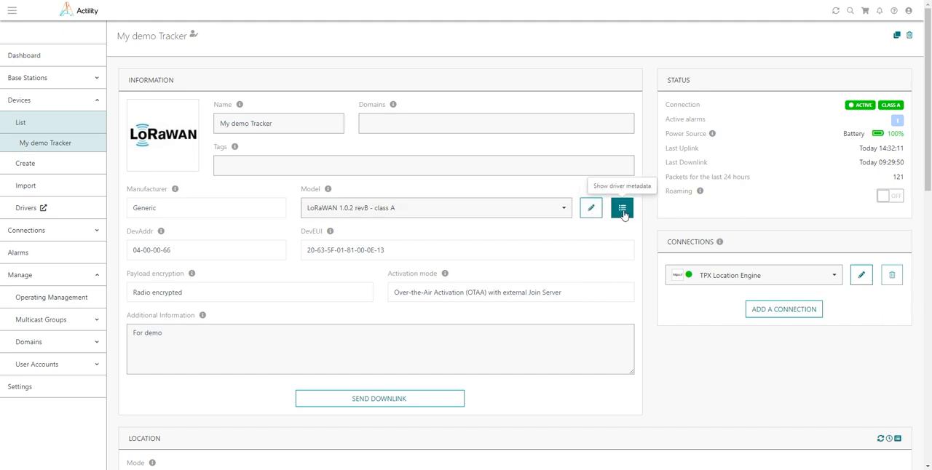
left_click(590, 207)
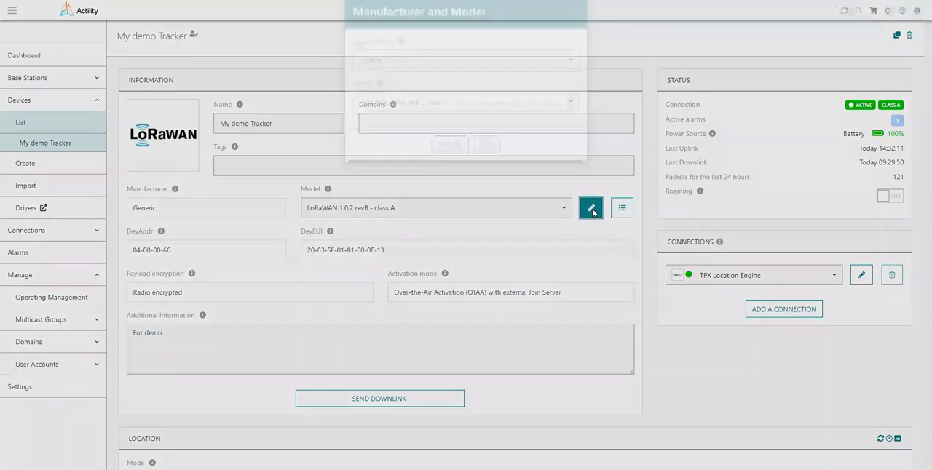
left_click(590, 208)
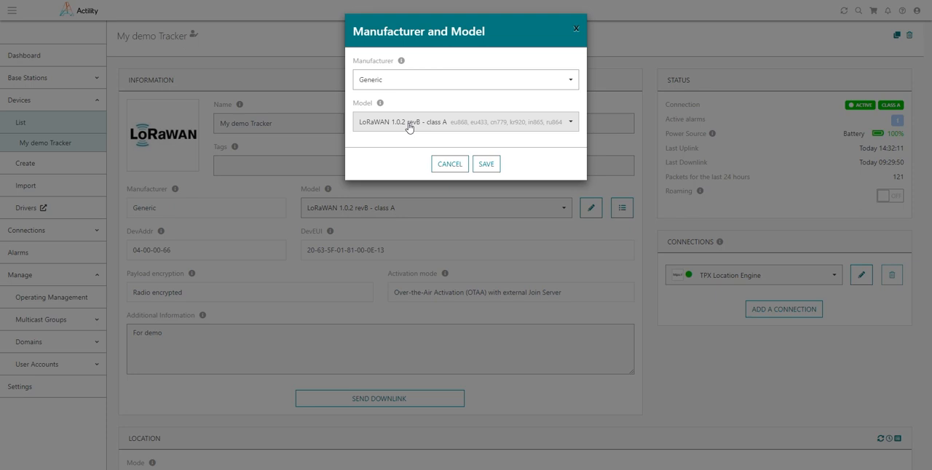
left_click(465, 79)
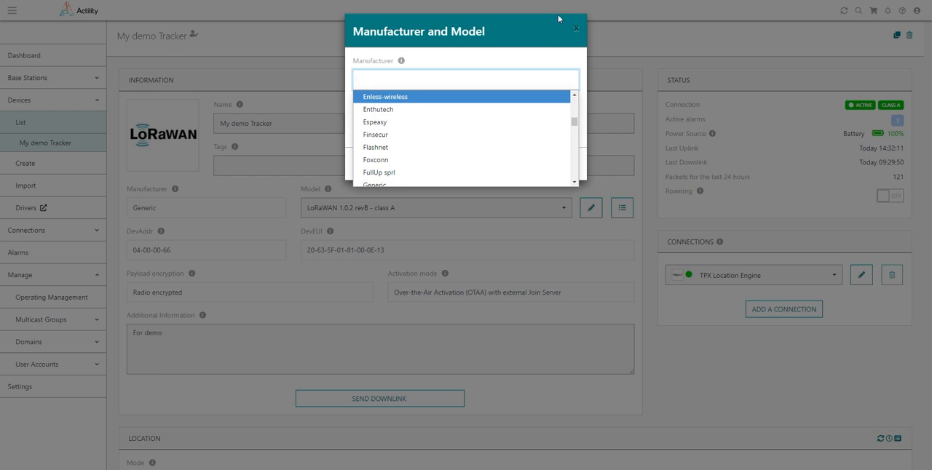
left_click(576, 28)
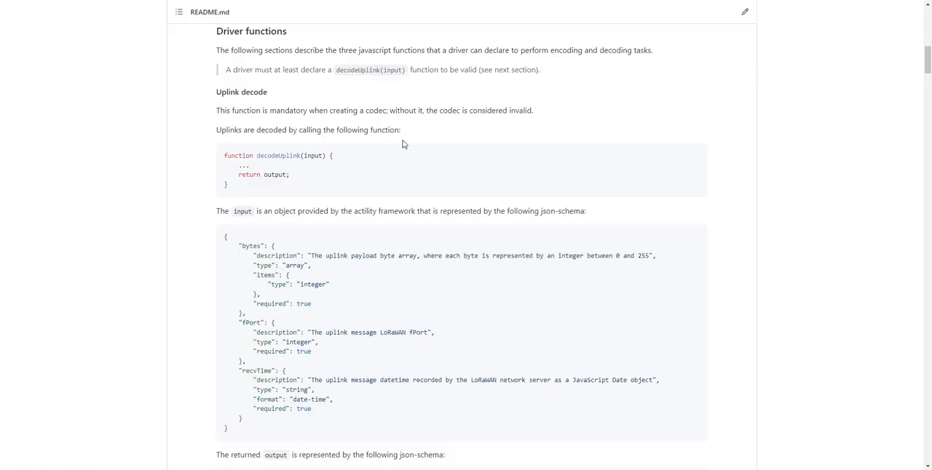
mouse_move(430, 129)
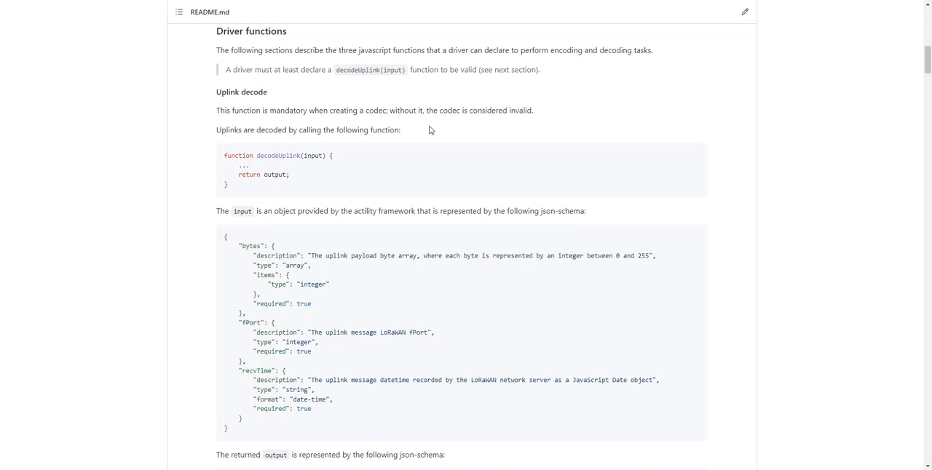
mouse_move(430, 139)
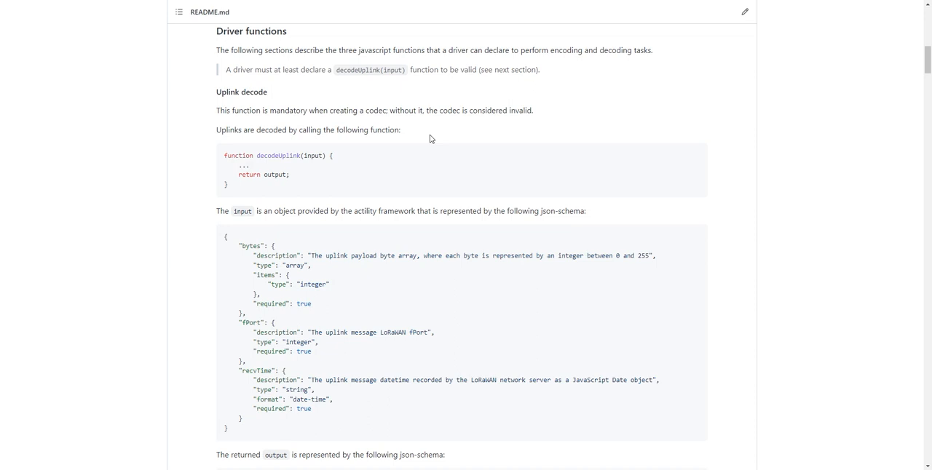
mouse_move(364, 98)
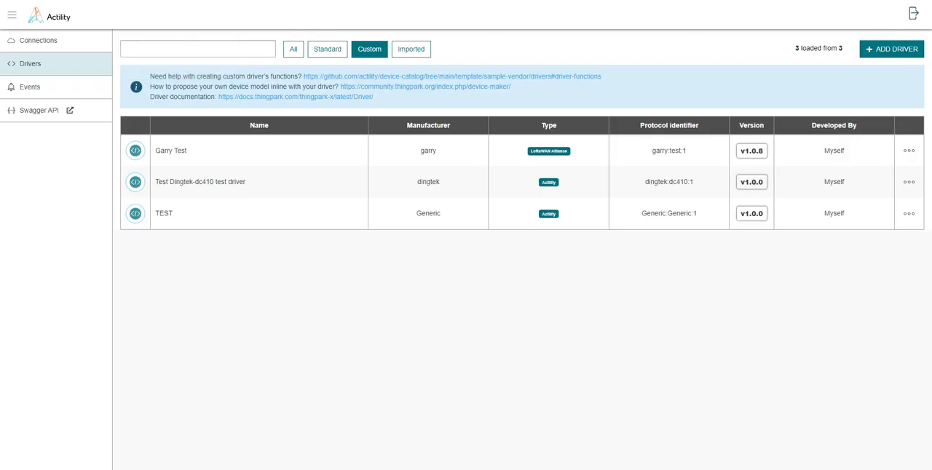
mouse_move(248, 76)
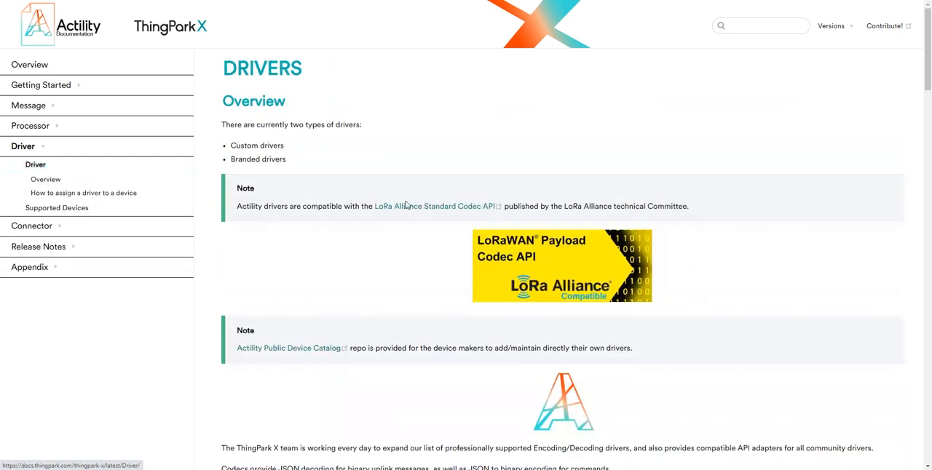
mouse_move(417, 209)
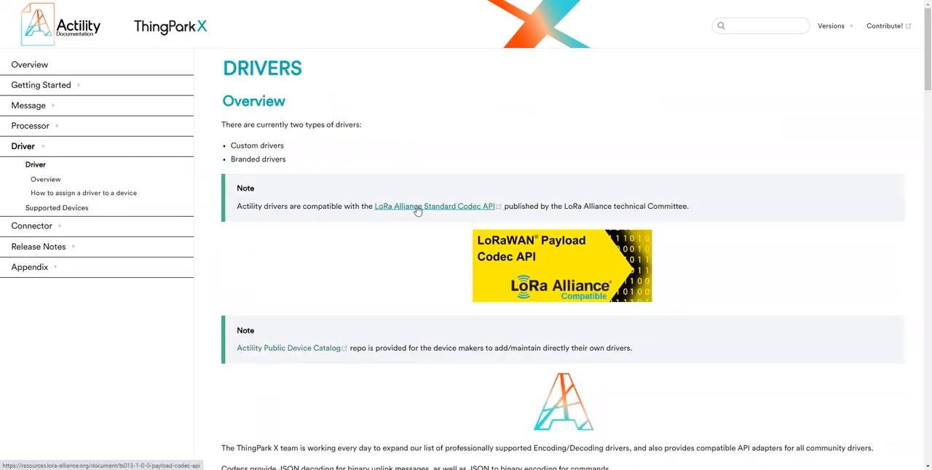
mouse_move(418, 211)
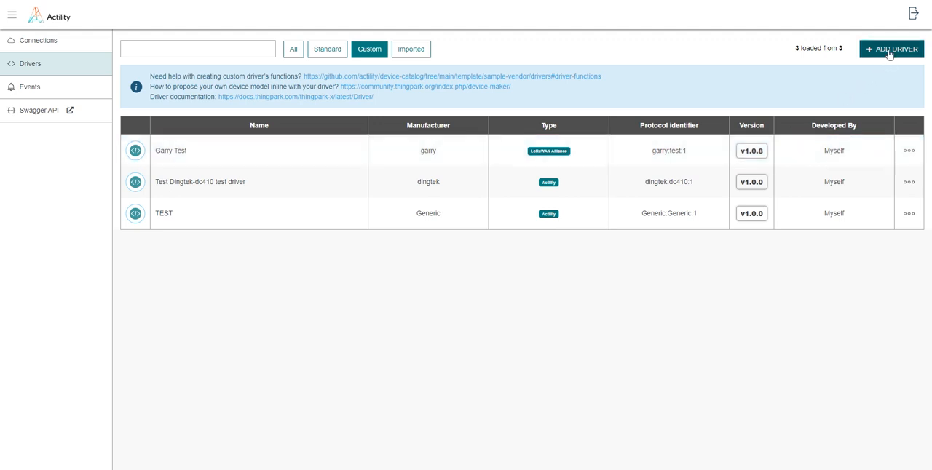
- Add a new custom driver named 'demo driver'
left_click(891, 49)
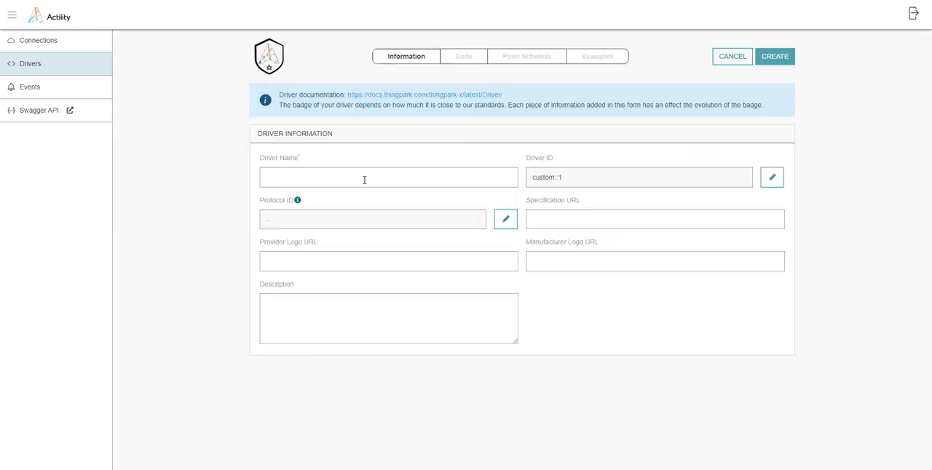
left_click(388, 177)
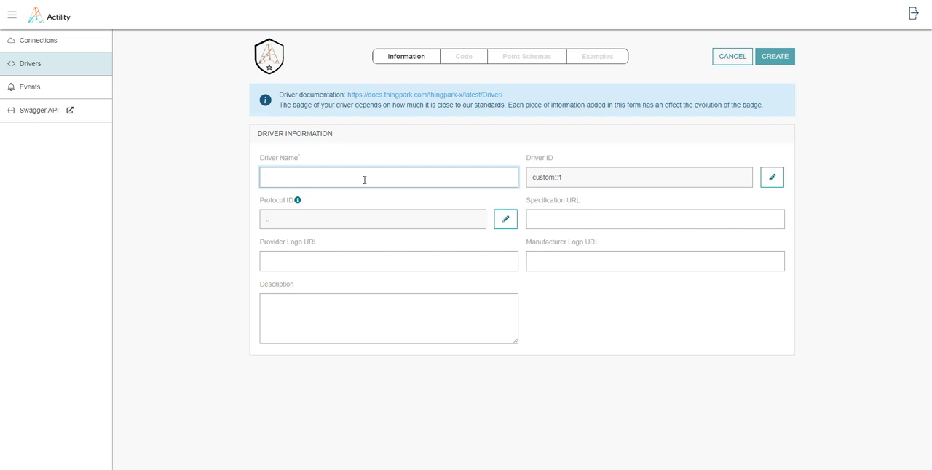
type("demo")
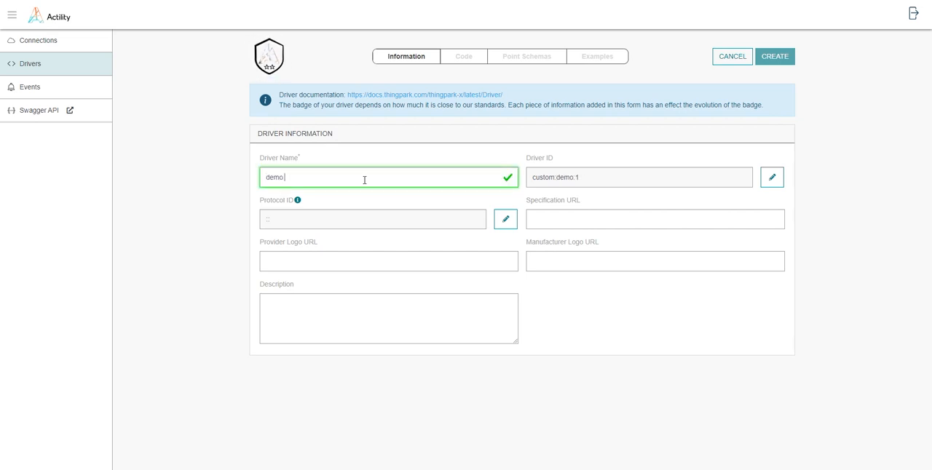
type("driver")
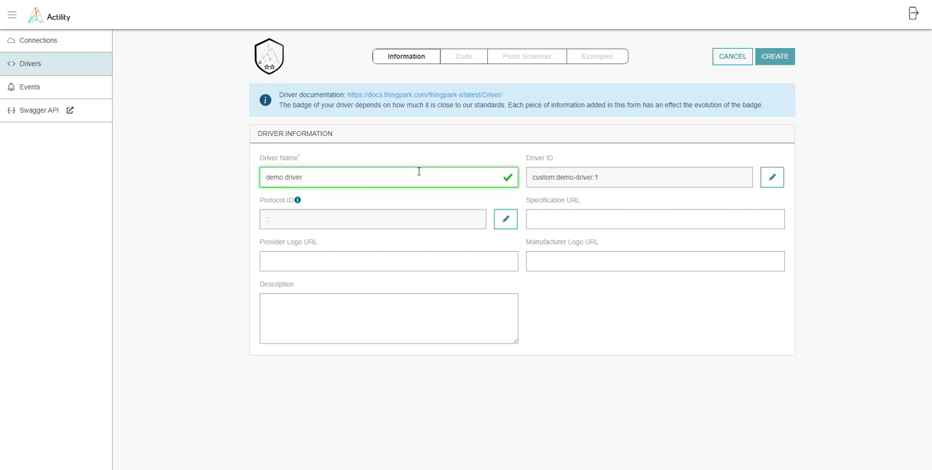
- Set the driver's protocol ID to demo:demo:1 and save it
left_click(505, 219)
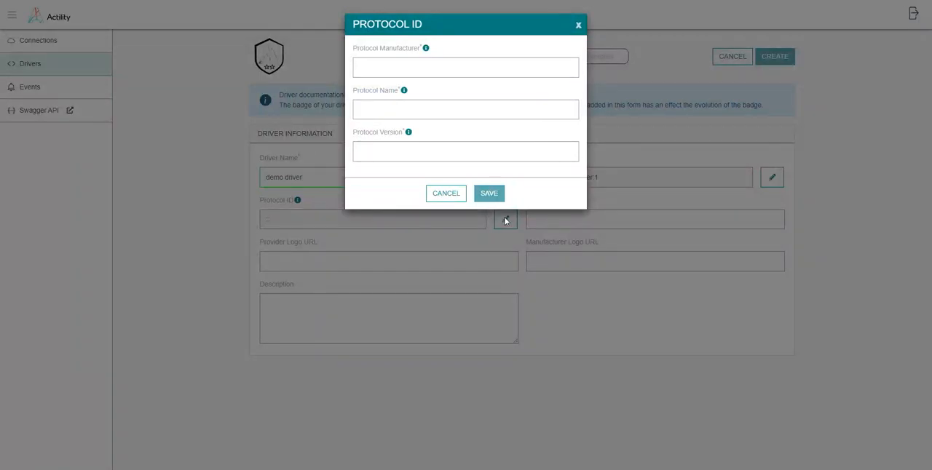
left_click(465, 67)
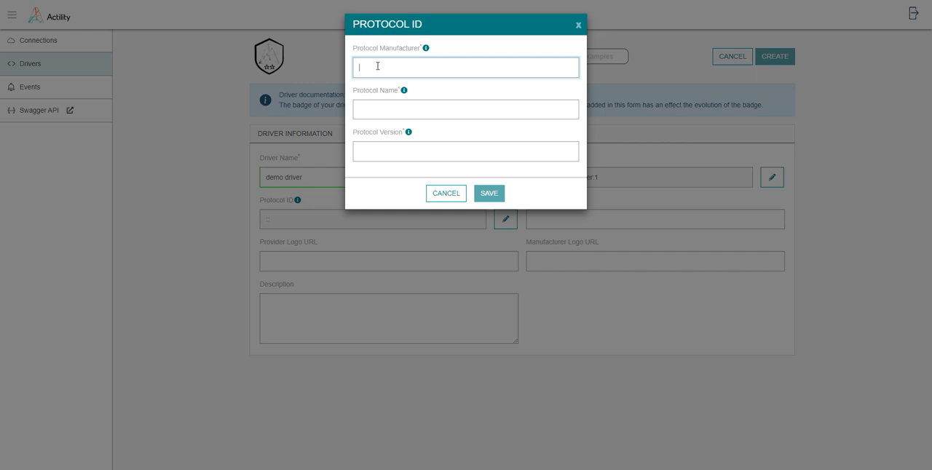
type("demo")
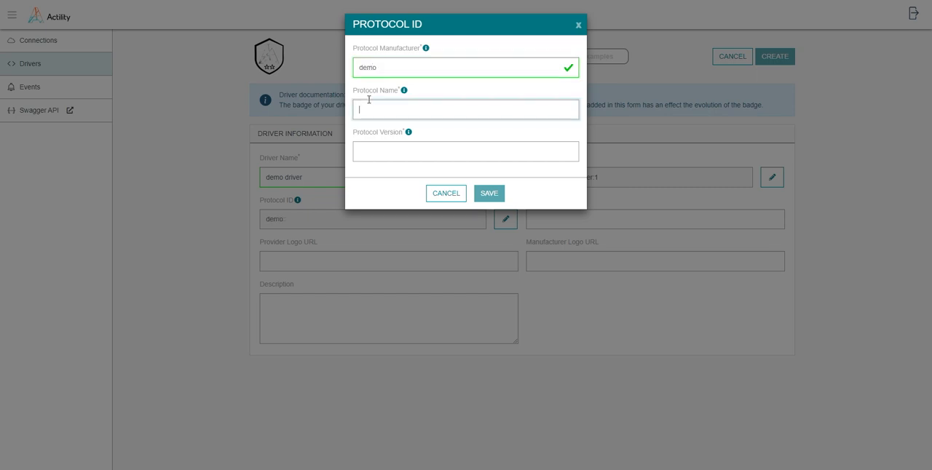
type("demo")
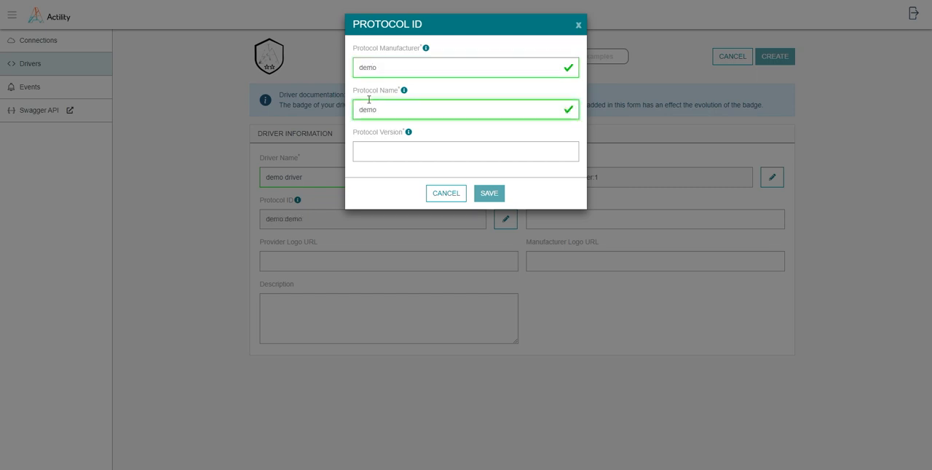
type("1")
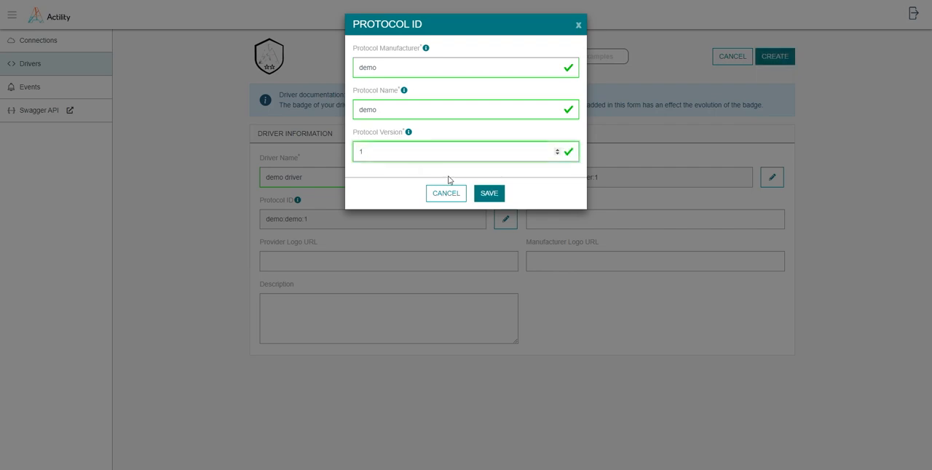
left_click(489, 193)
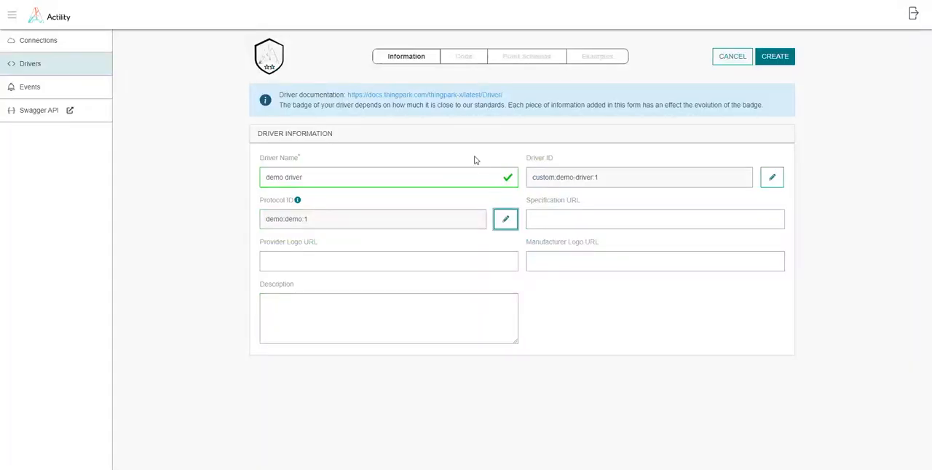
- Paste the decoding JavaScript into the driver's code editor and create demo driver
left_click(463, 56)
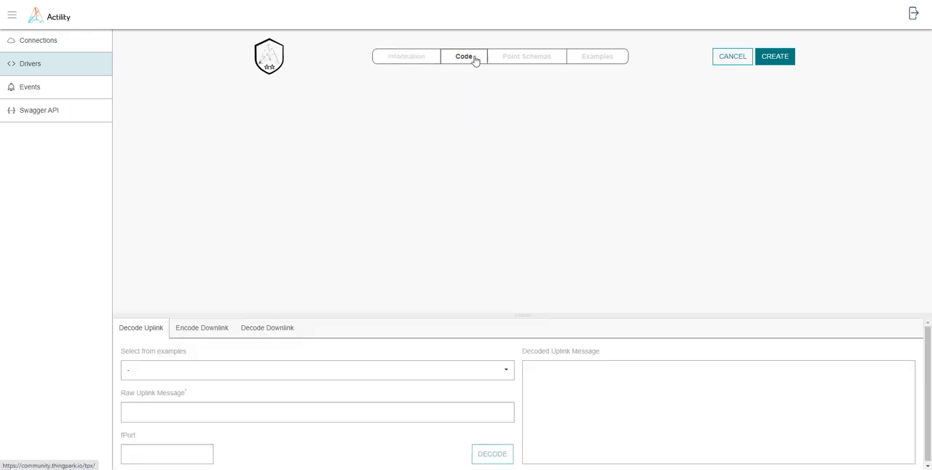
left_click(463, 56)
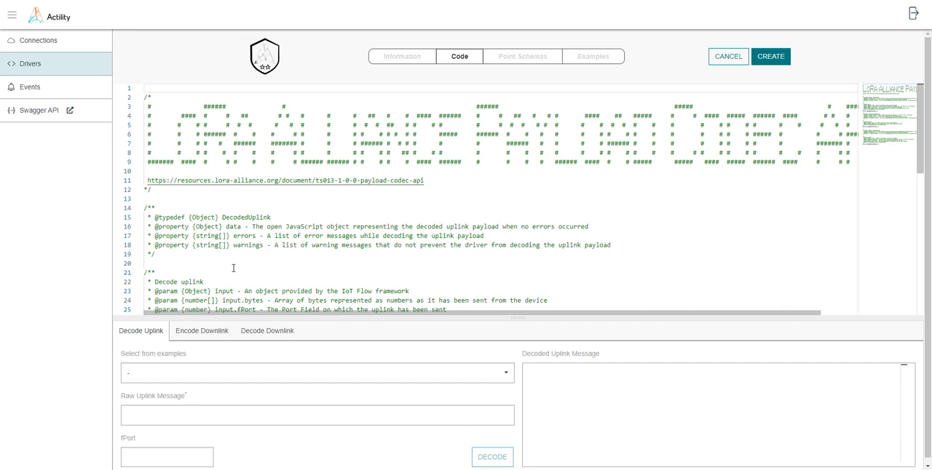
mouse_move(240, 236)
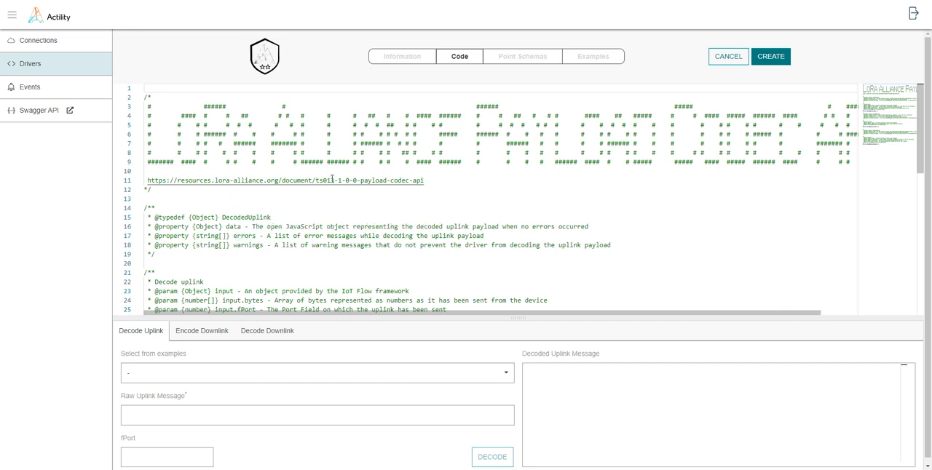
mouse_move(332, 180)
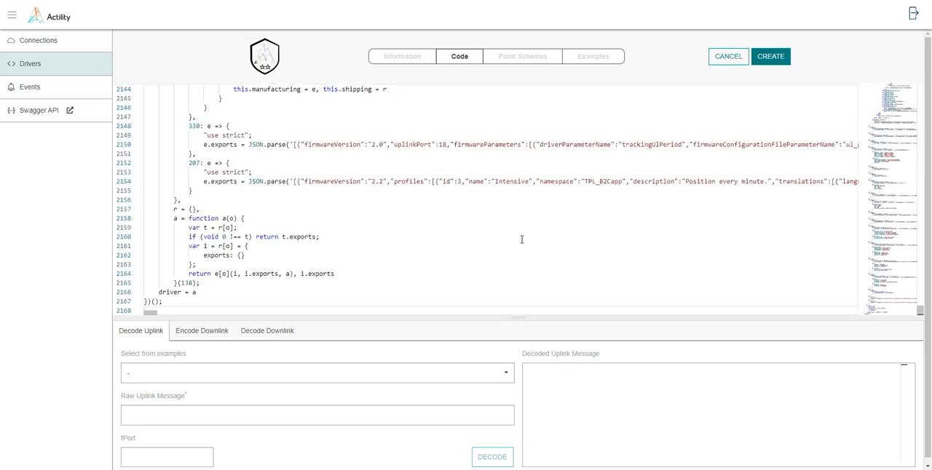
left_click(770, 56)
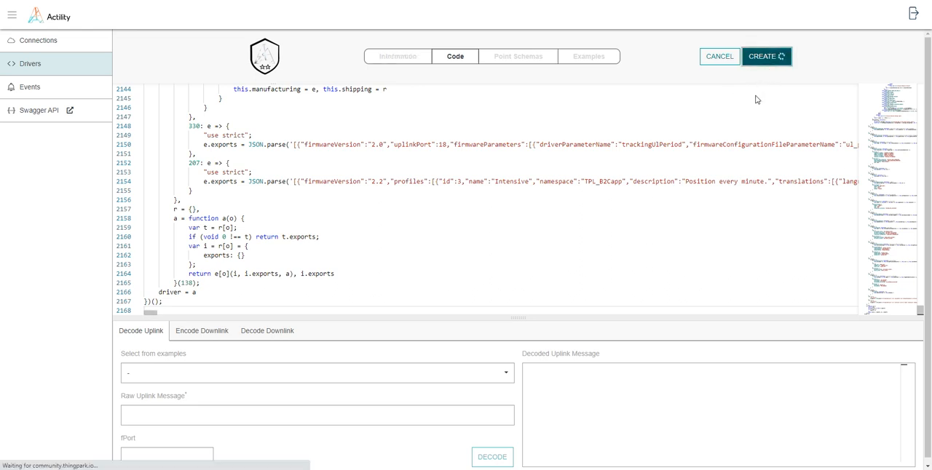
left_click(396, 56)
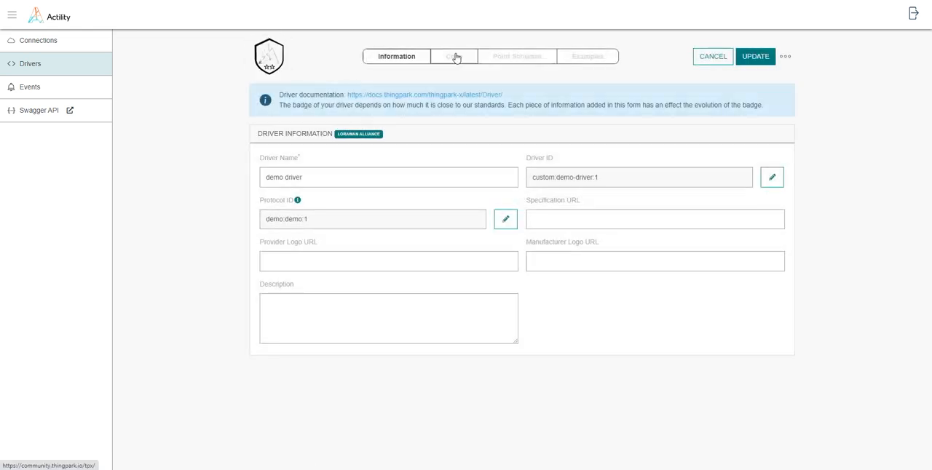
- Decode raw uplink 0b01648600c000…0a48 and scroll through the resulting DATA_SCAN_COLLECTION JSON
left_click(451, 56)
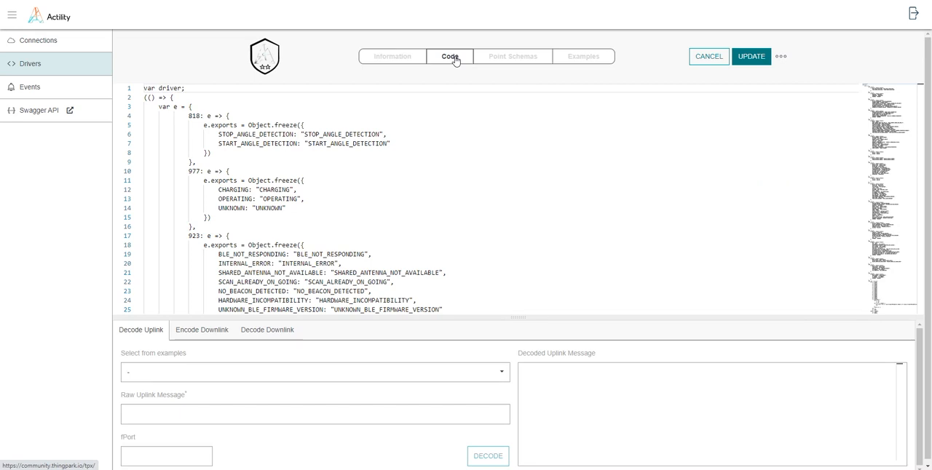
left_click(315, 414)
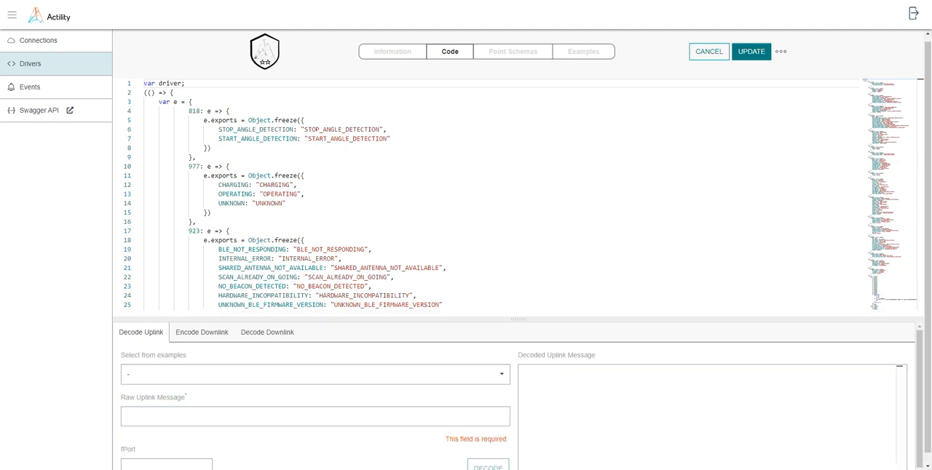
left_click(314, 417)
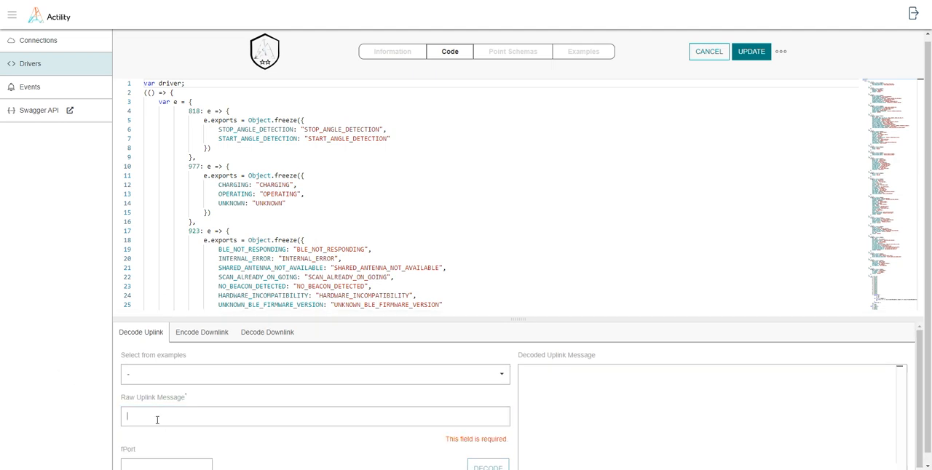
type("0b01648600c00048c66eaa1b1aec11c34fc9cdb8d309c363d8bab2432ac2581f7c370a48")
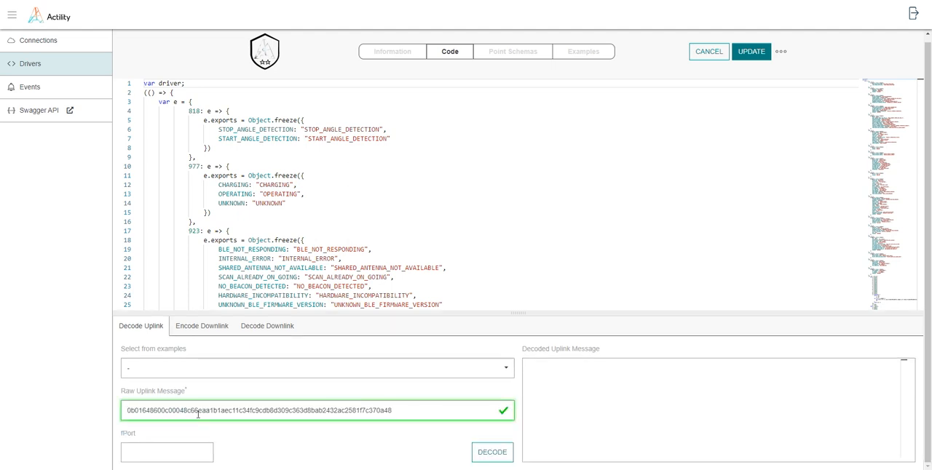
mouse_move(386, 447)
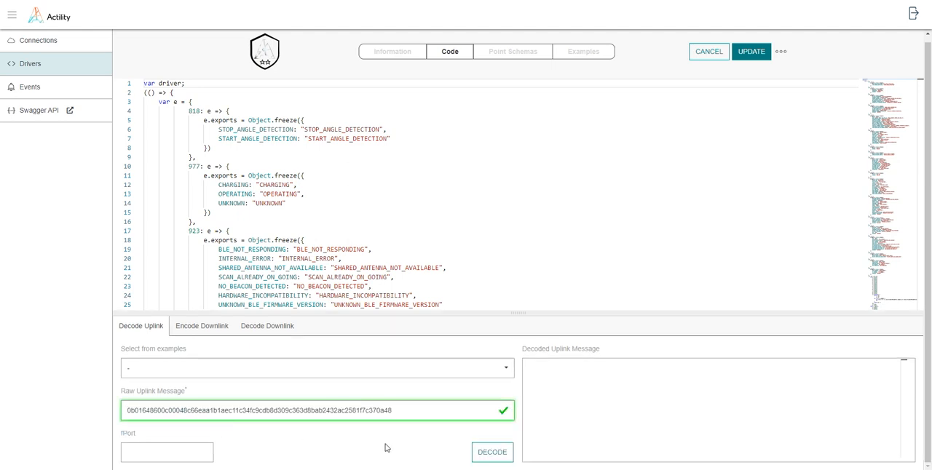
left_click(491, 452)
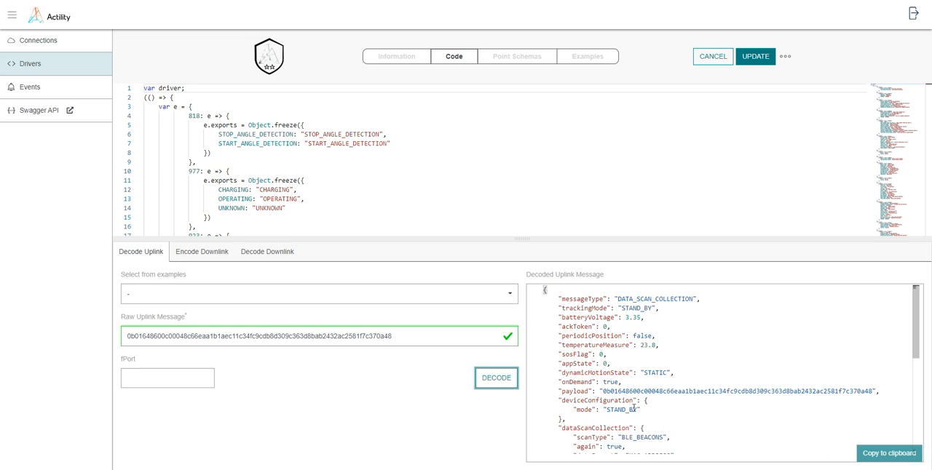
scroll("down", 3)
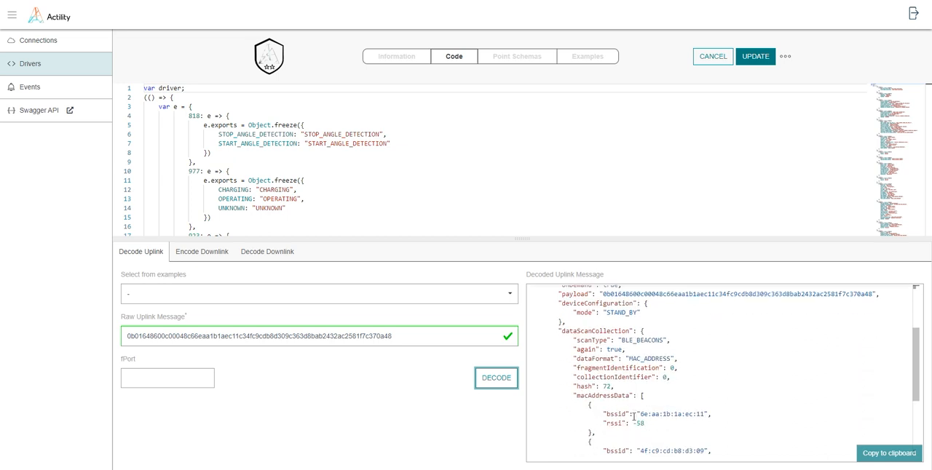
scroll("down", 3)
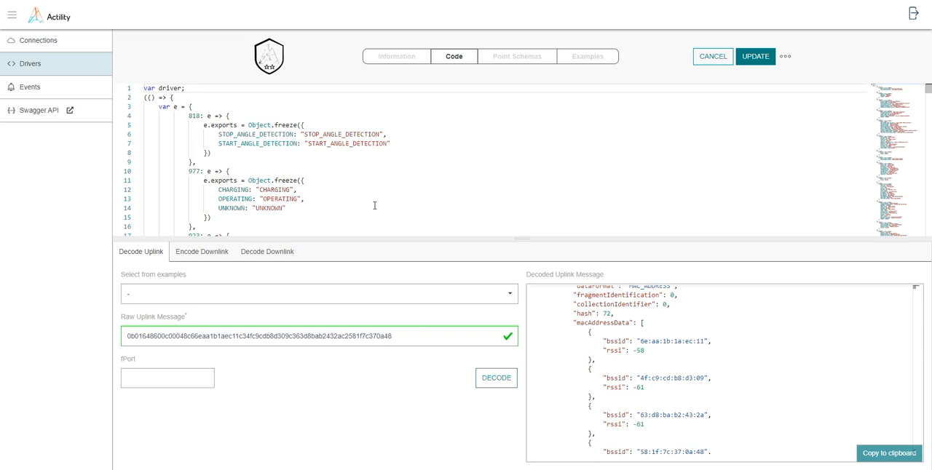
mouse_move(377, 202)
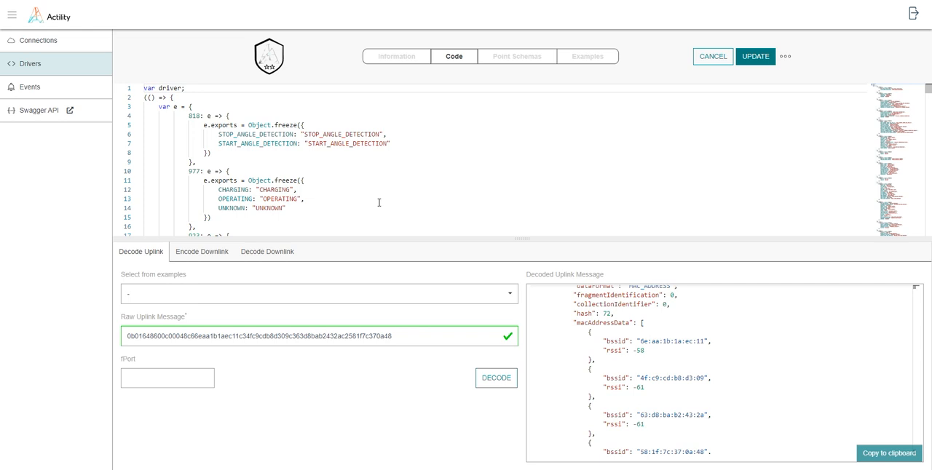
mouse_move(132, 46)
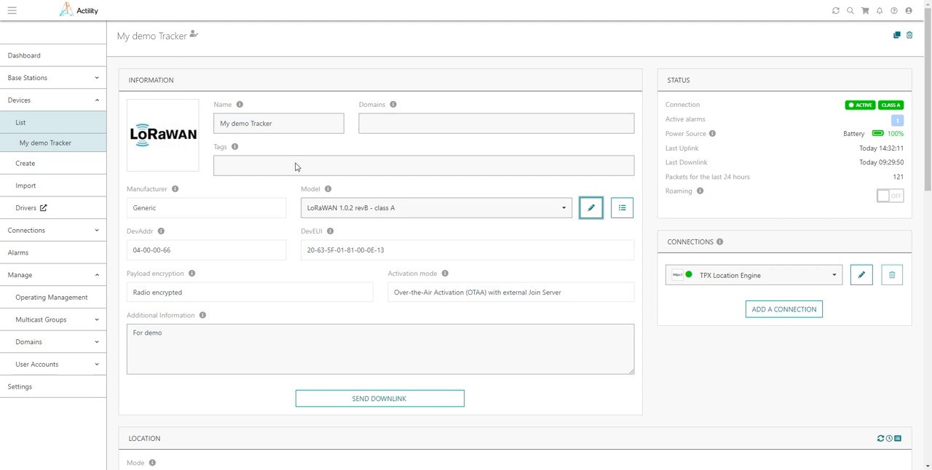
mouse_move(45, 143)
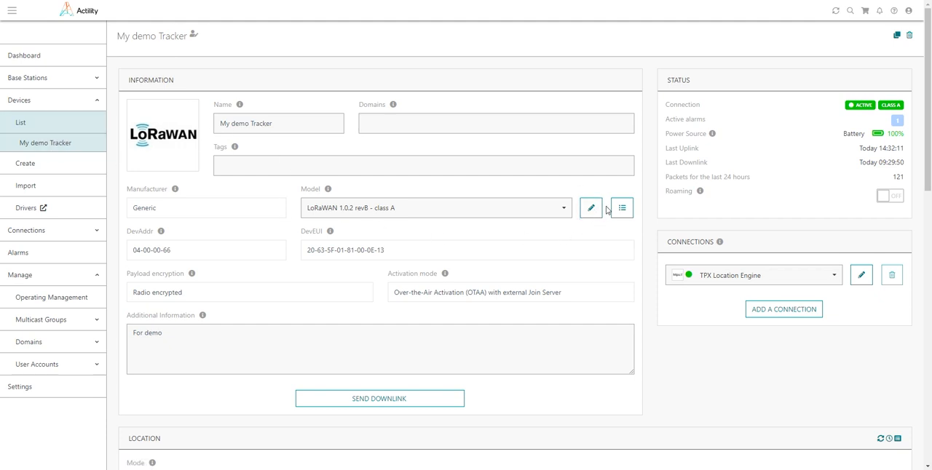
mouse_move(622, 209)
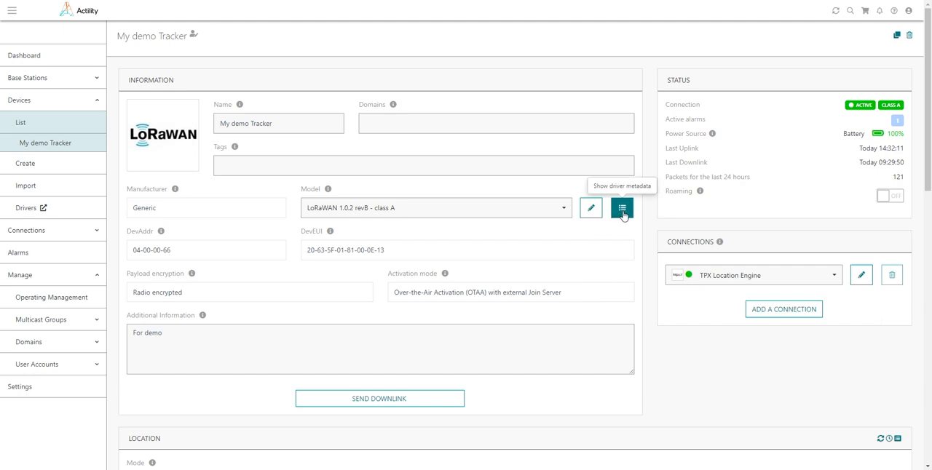
left_click(620, 208)
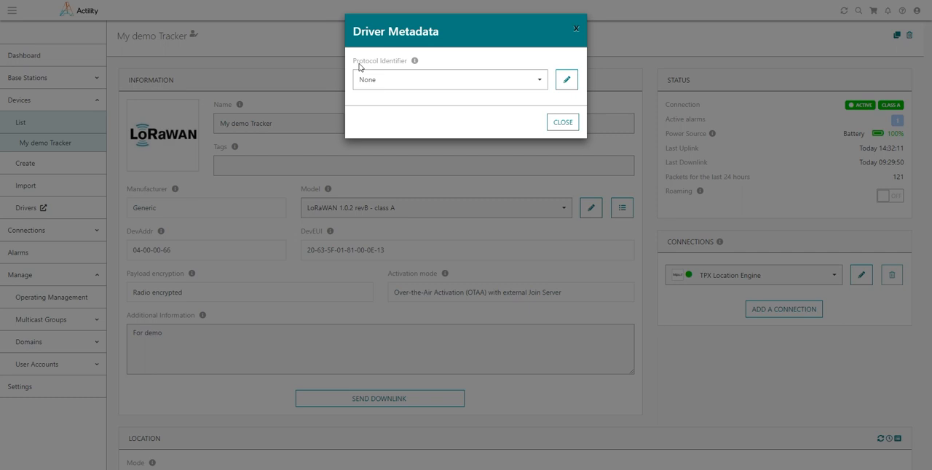
mouse_move(391, 67)
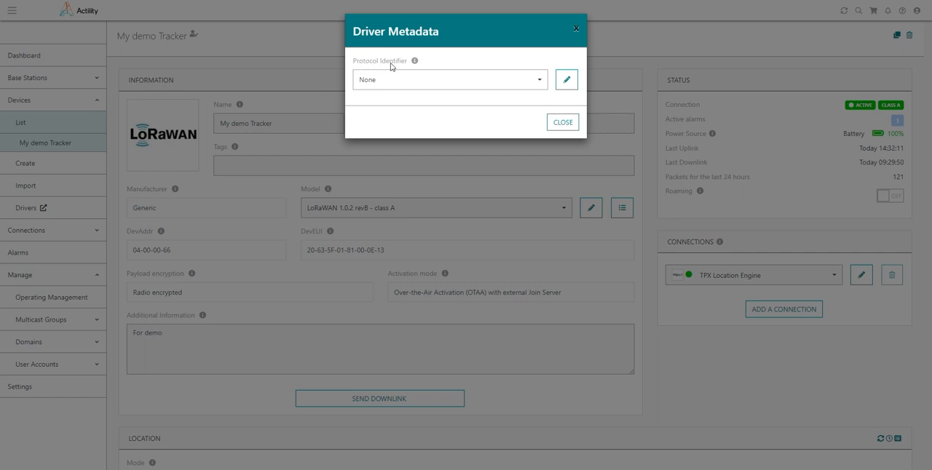
mouse_move(392, 67)
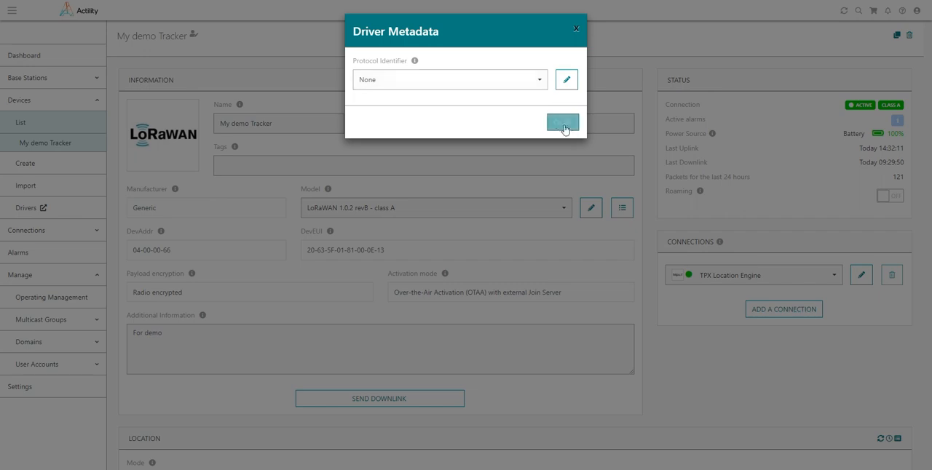
left_click(562, 122)
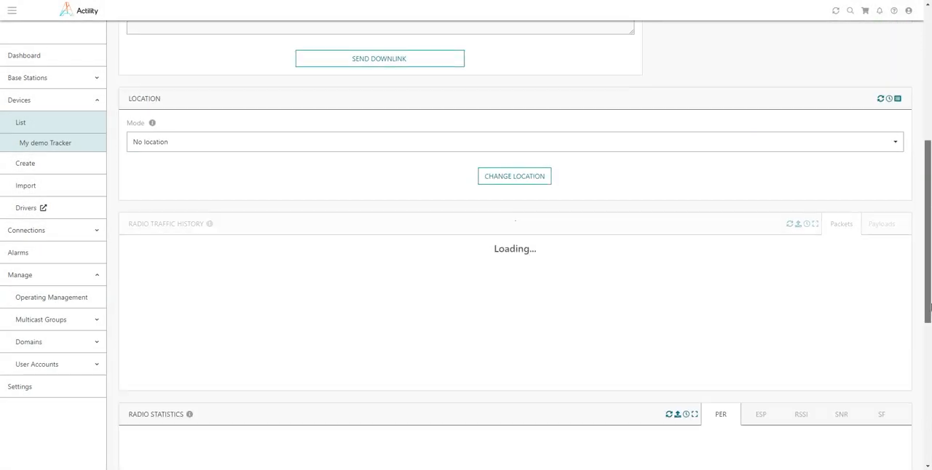
scroll("down", 3)
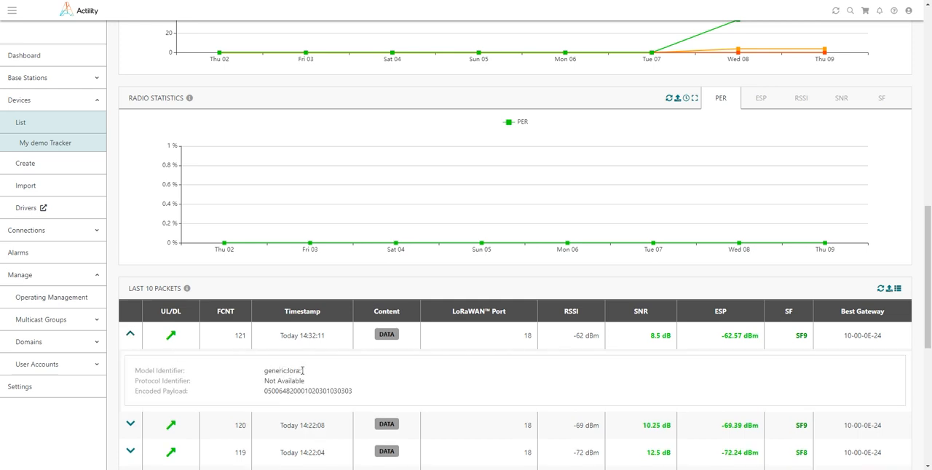
scroll("down", 3)
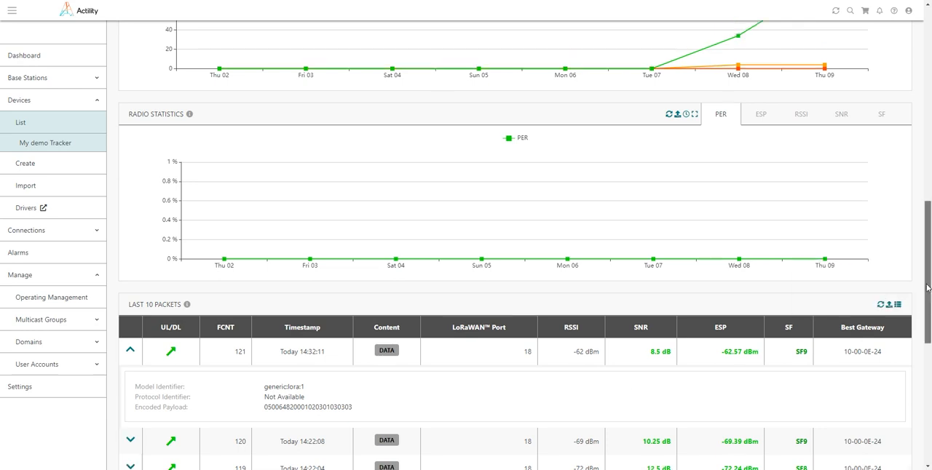
scroll("up", 3)
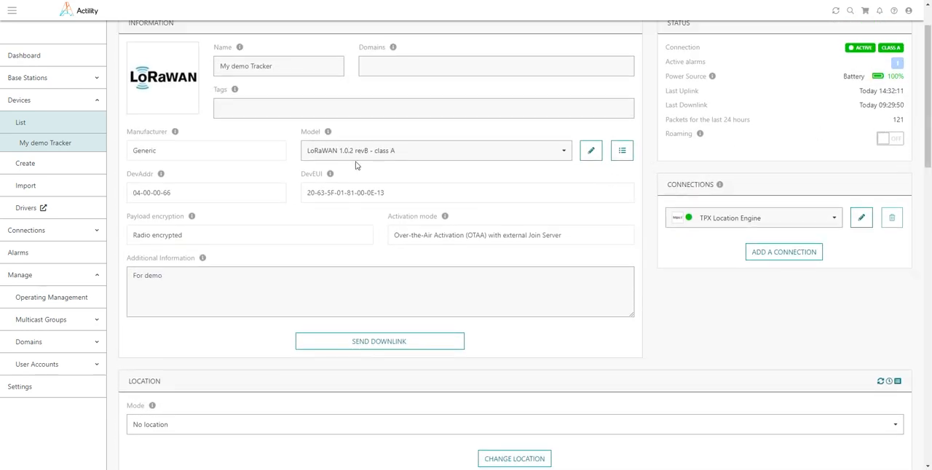
mouse_move(621, 151)
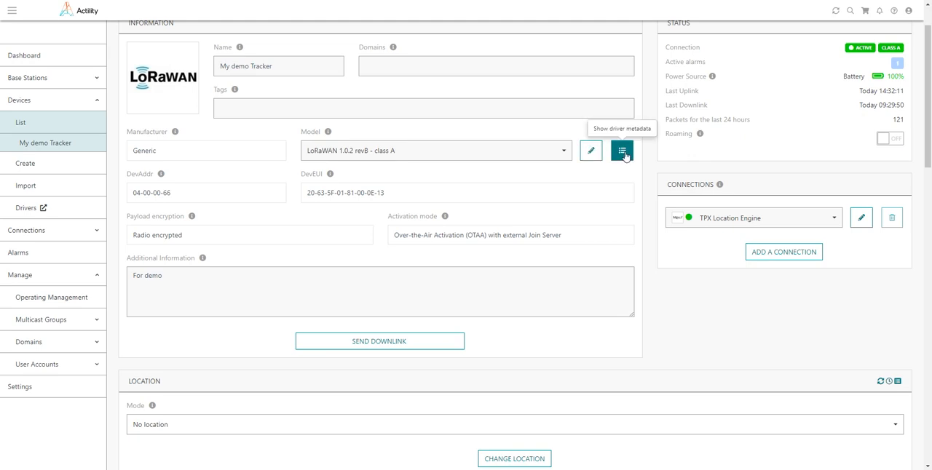
- In My demo Tracker's driver metadata, choose protocol identifier demo:demo:1, confirm, and close
left_click(622, 150)
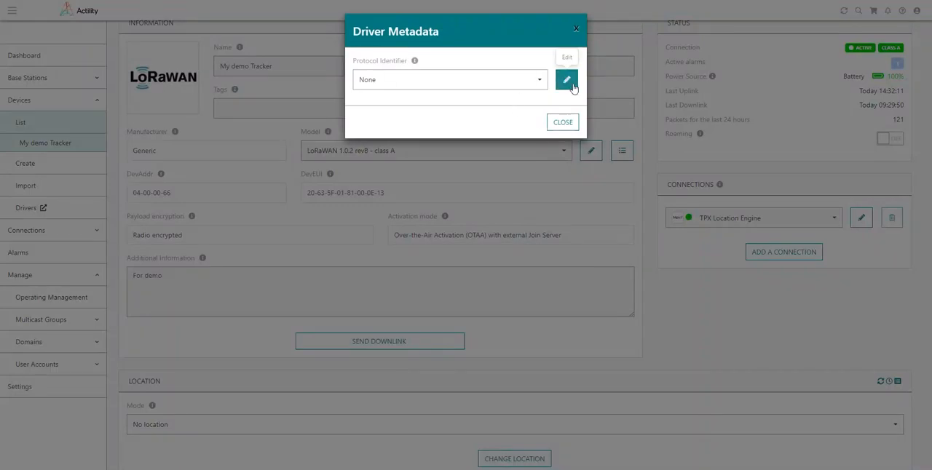
left_click(566, 81)
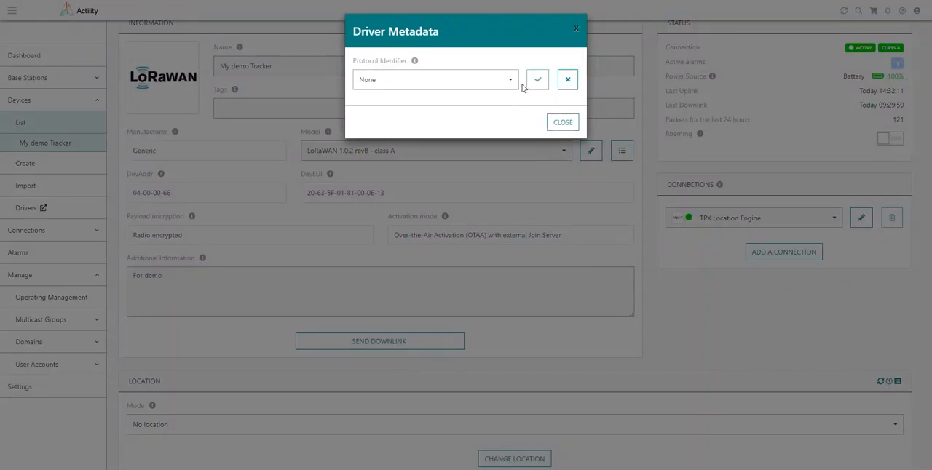
left_click(435, 80)
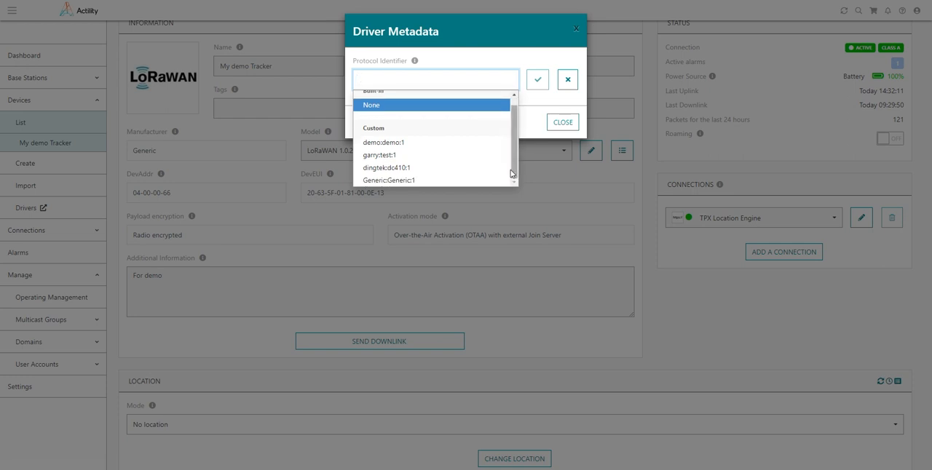
mouse_move(492, 154)
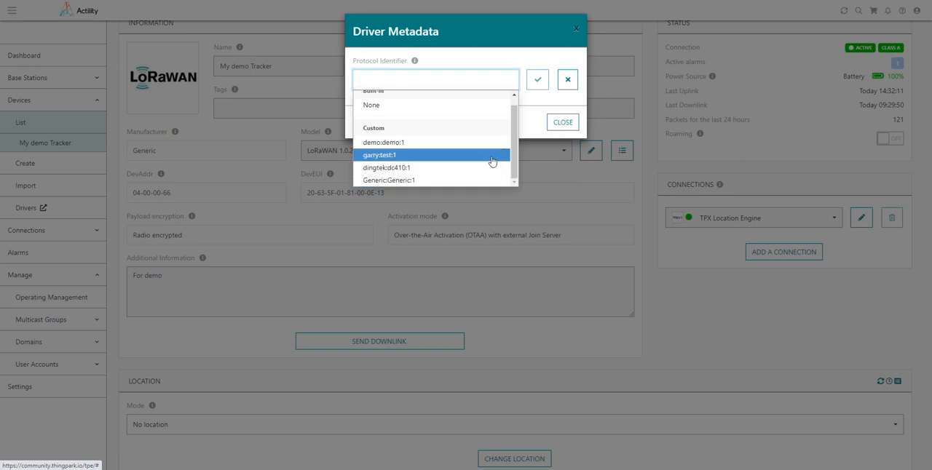
left_click(383, 142)
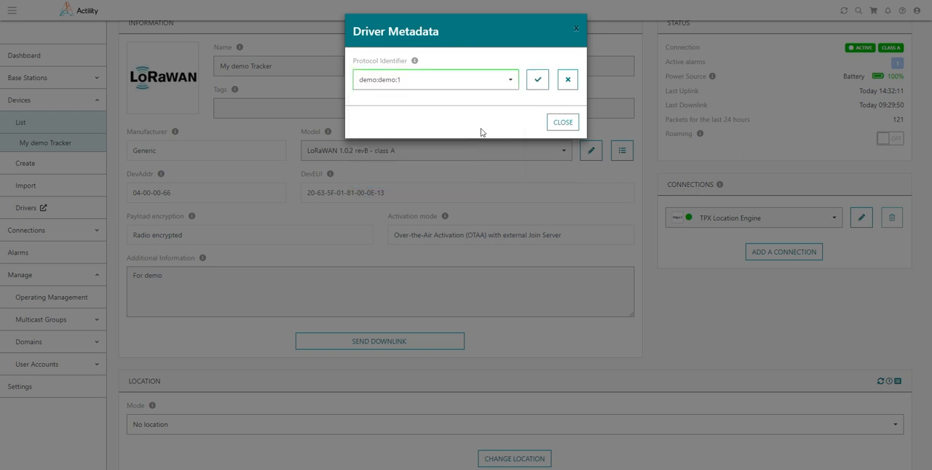
mouse_move(538, 80)
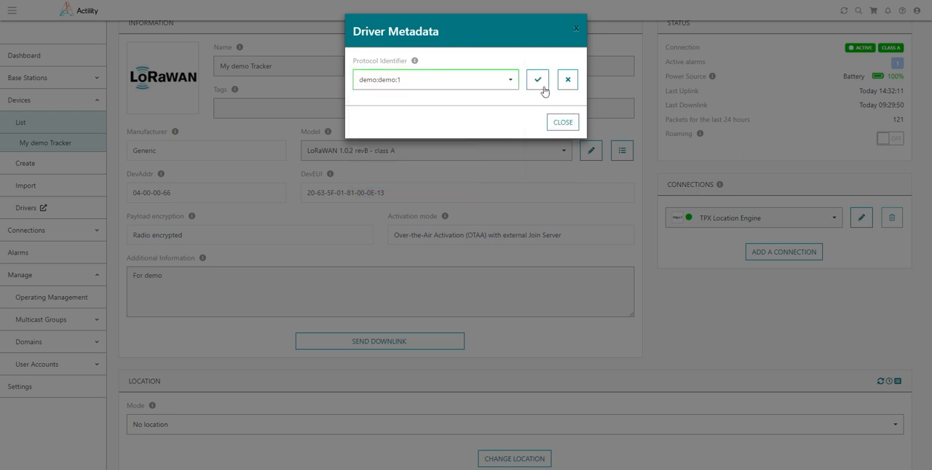
left_click(537, 80)
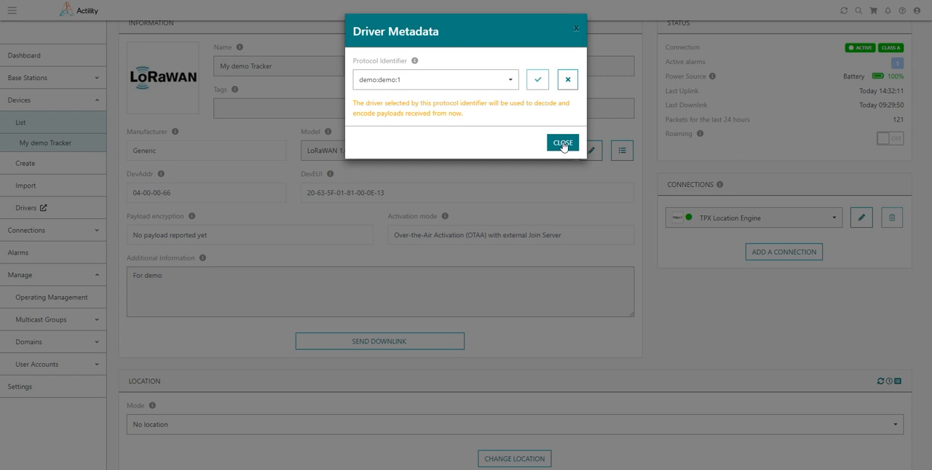
left_click(562, 142)
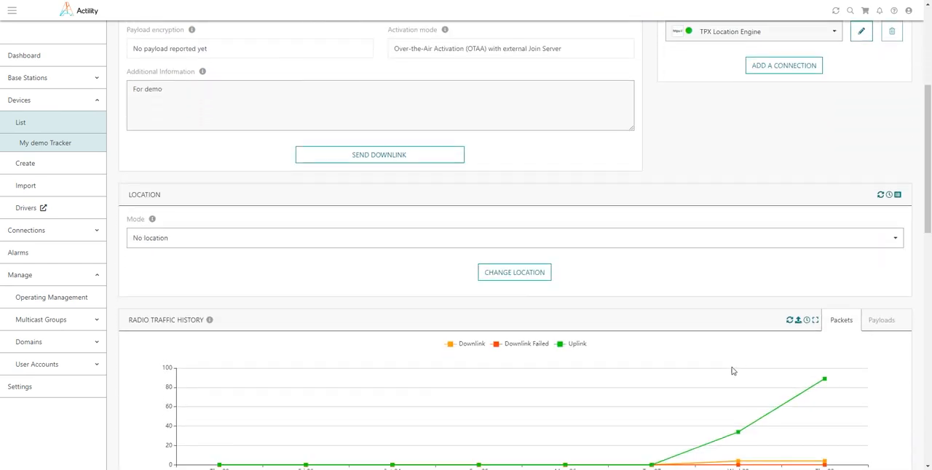
- Expand uplink 123 in Radio Traffic History to view its decoded HEARTBEAT payload
scroll("down", 3)
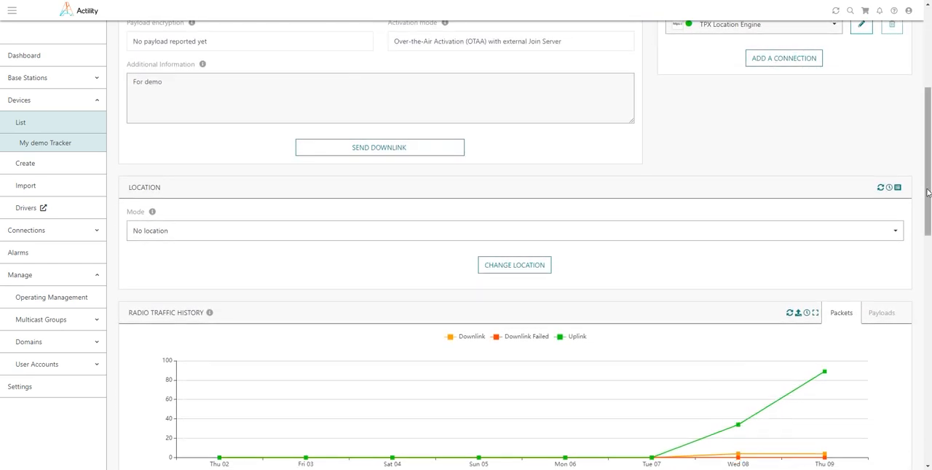
scroll("down", 3)
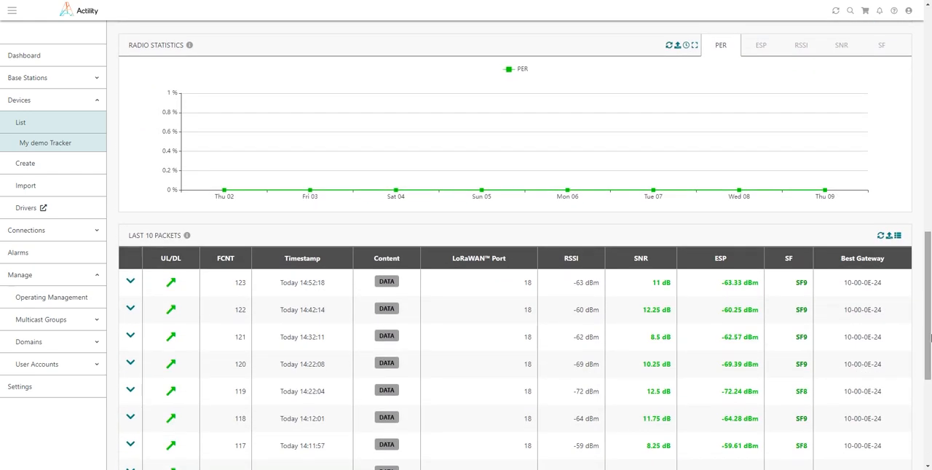
mouse_move(266, 289)
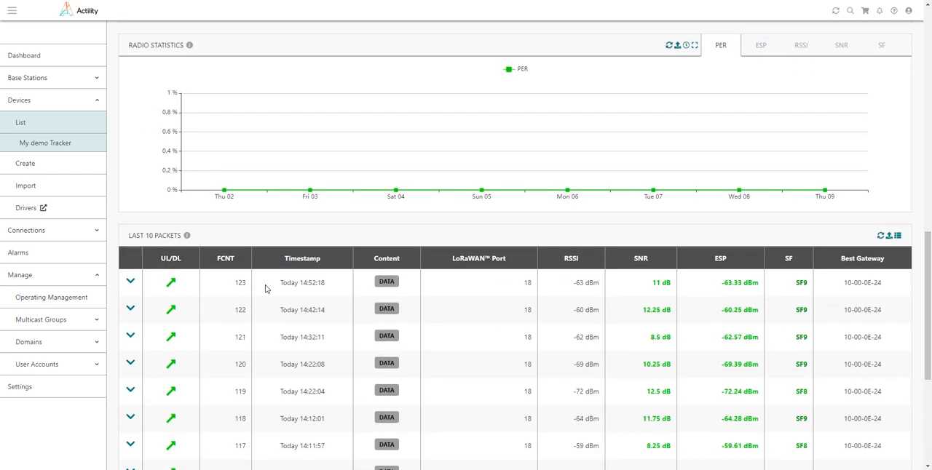
left_click(131, 282)
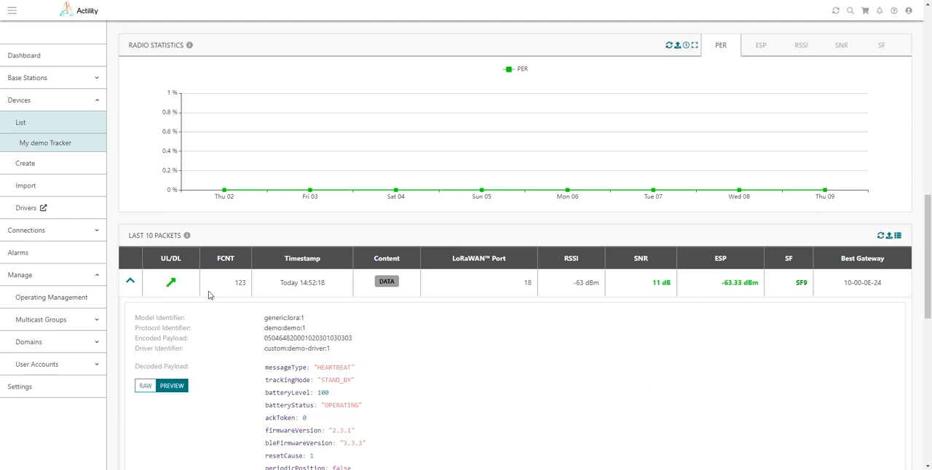
scroll("down", 3)
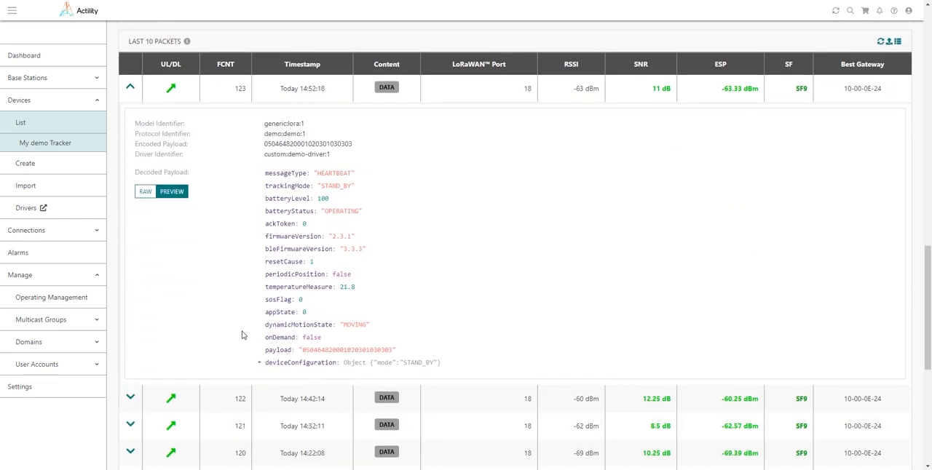
scroll("down", 3)
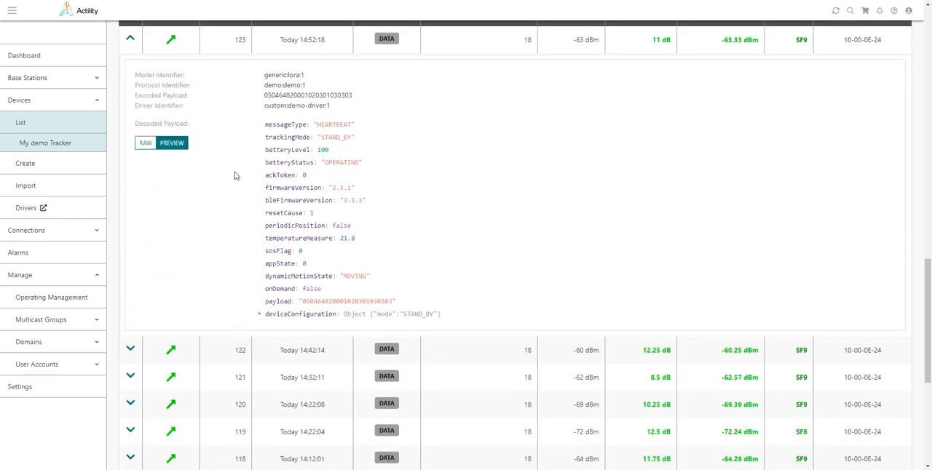
mouse_move(207, 107)
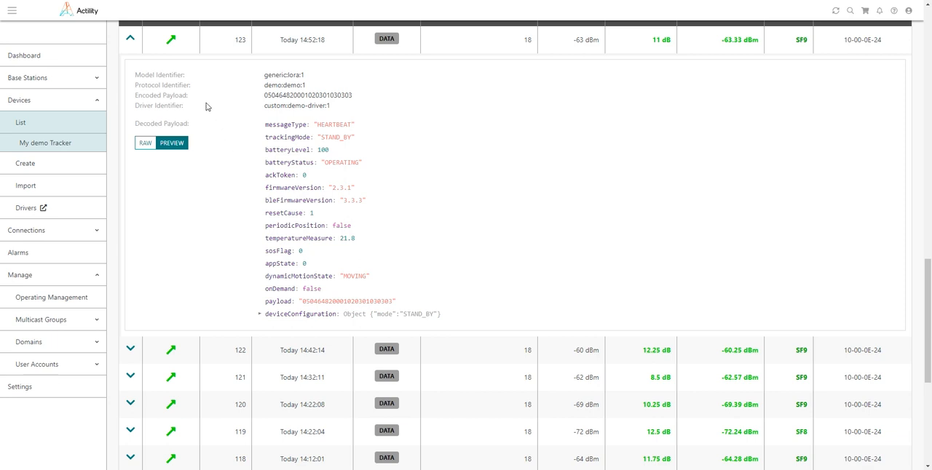
mouse_move(207, 90)
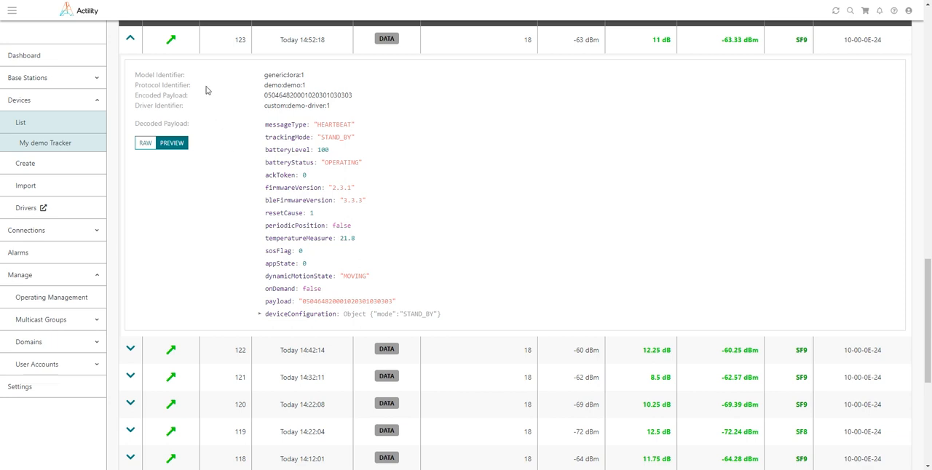
mouse_move(252, 126)
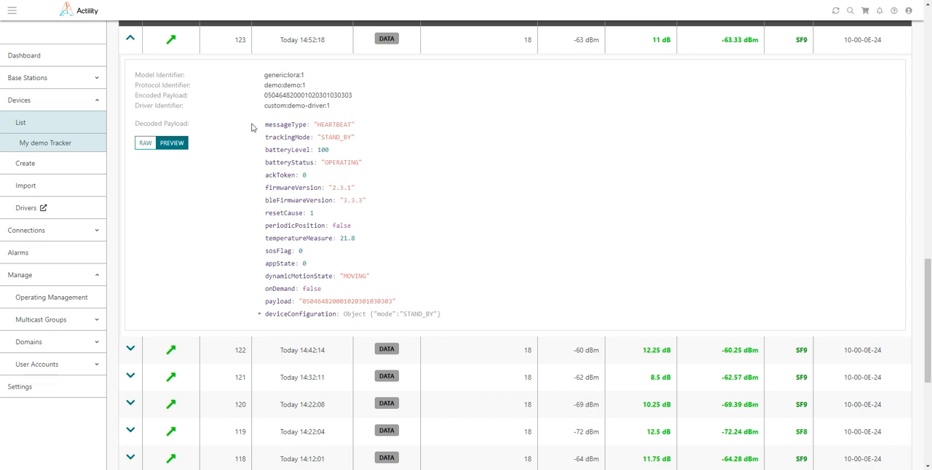
mouse_move(271, 105)
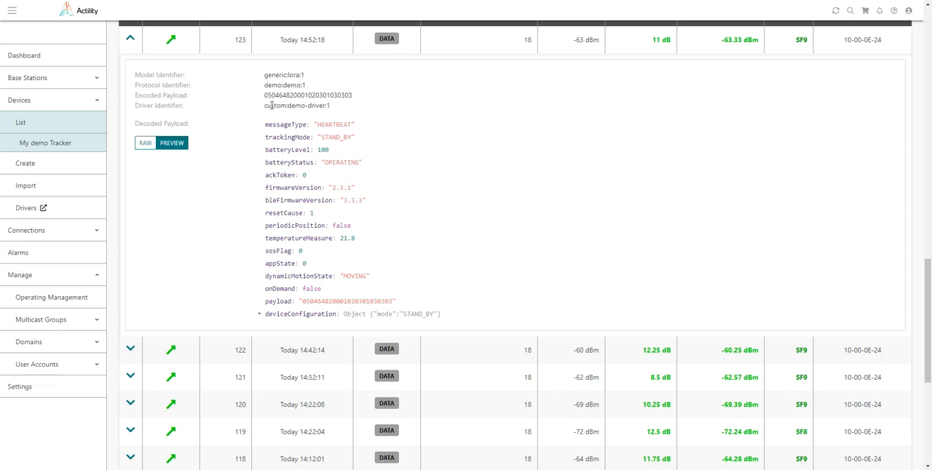
mouse_move(276, 137)
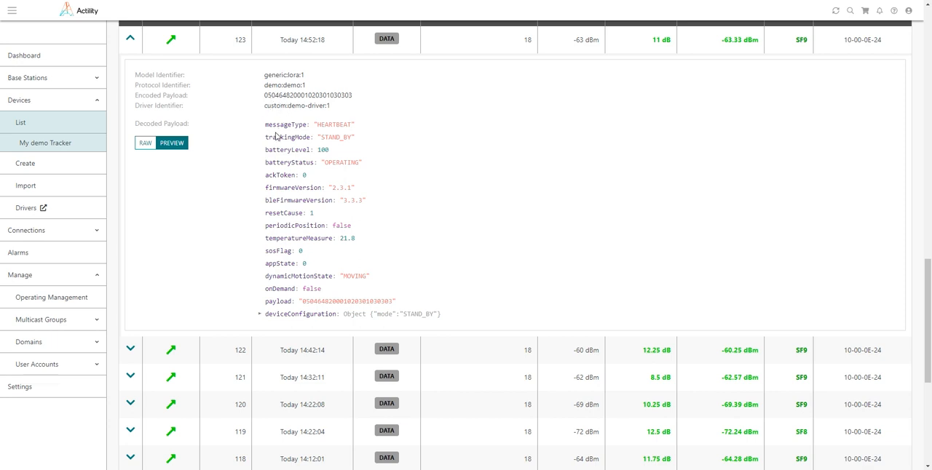
mouse_move(305, 300)
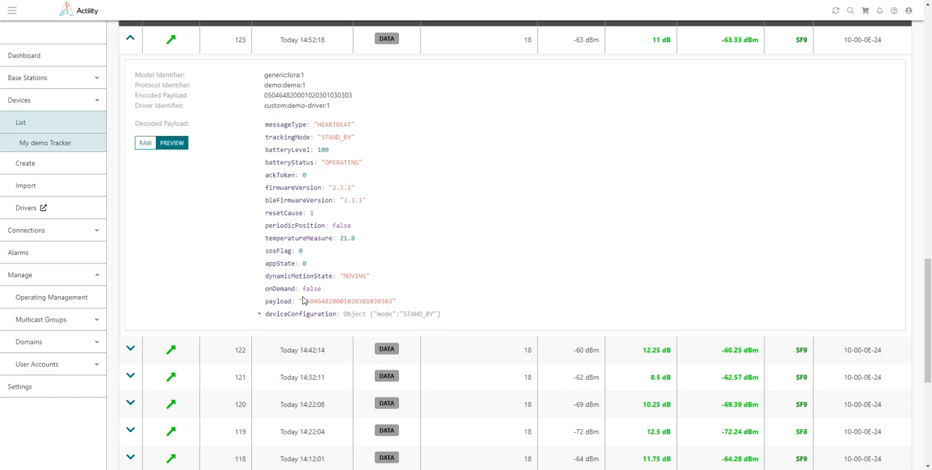
mouse_move(327, 272)
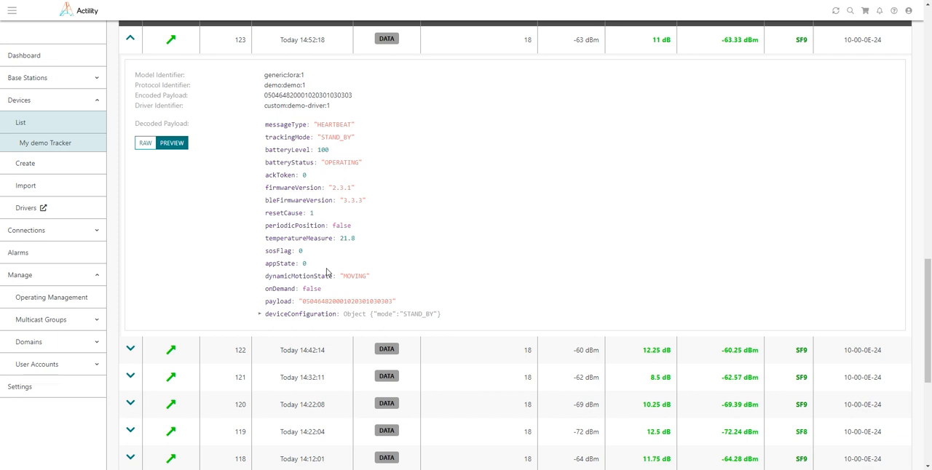
mouse_move(275, 250)
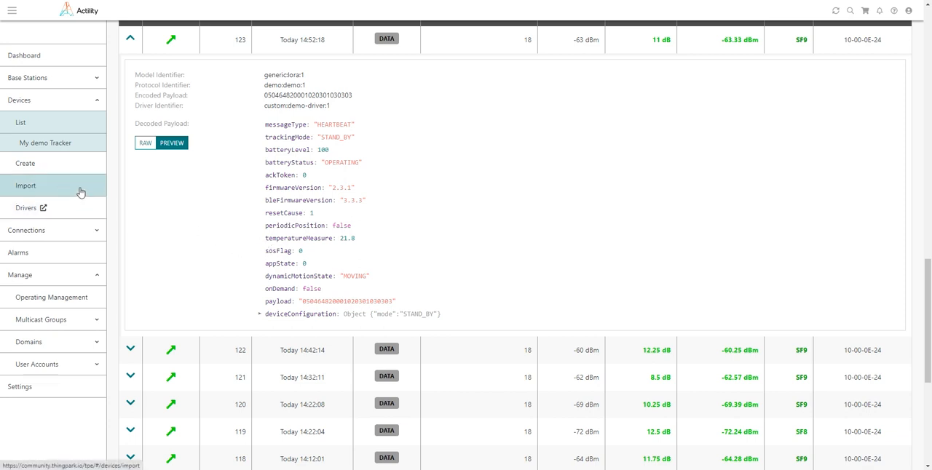
left_click(25, 185)
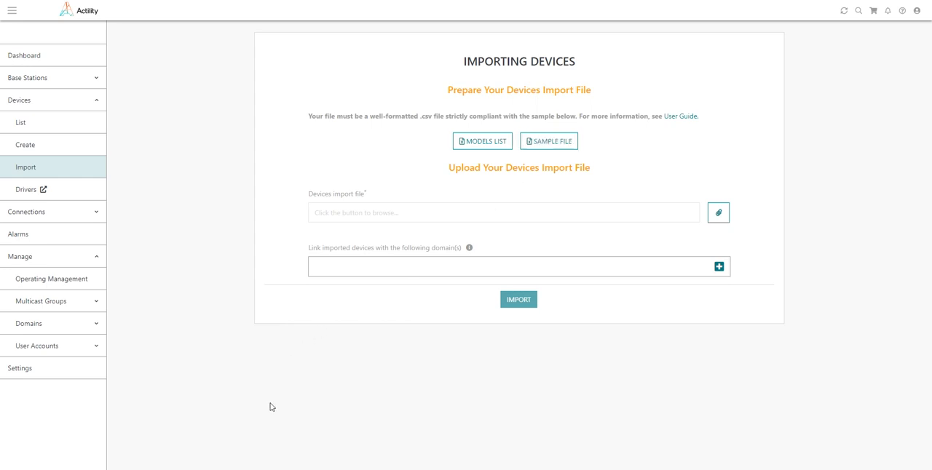
- Download and open the sample device import CSV
left_click(549, 141)
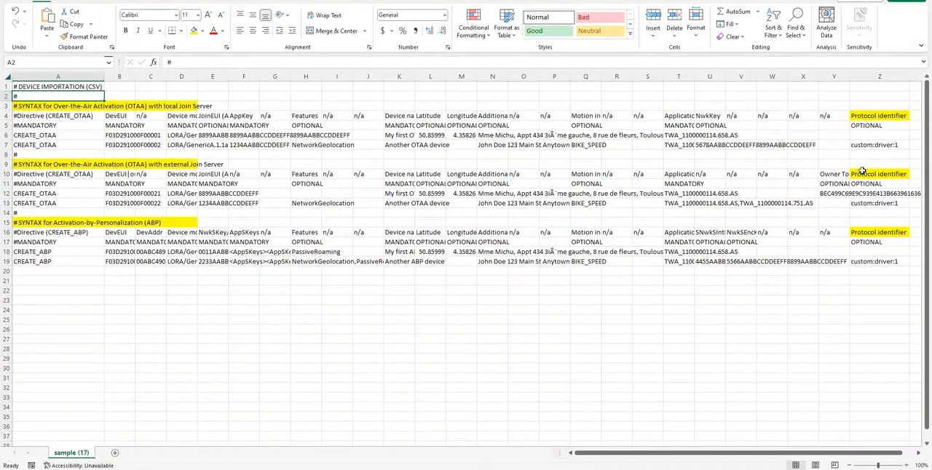
- Select the Protocol identifier column (Z) to check its custom:driver:1 values
left_click(879, 75)
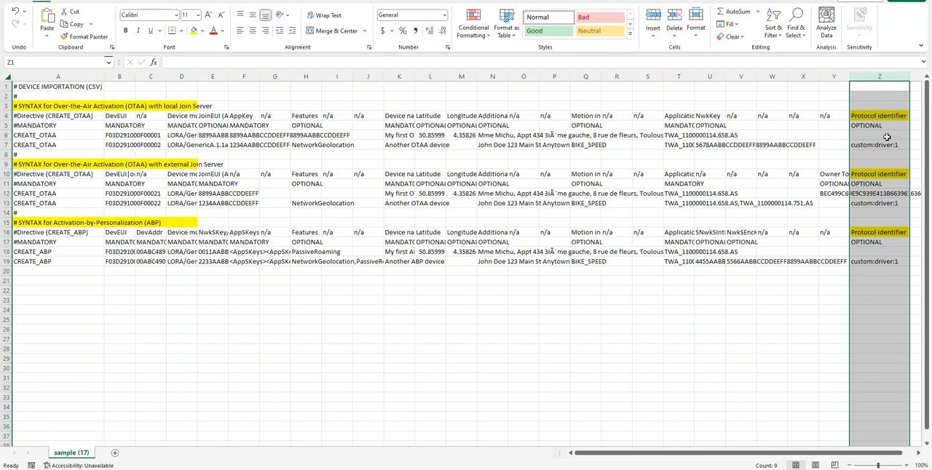
mouse_move(887, 141)
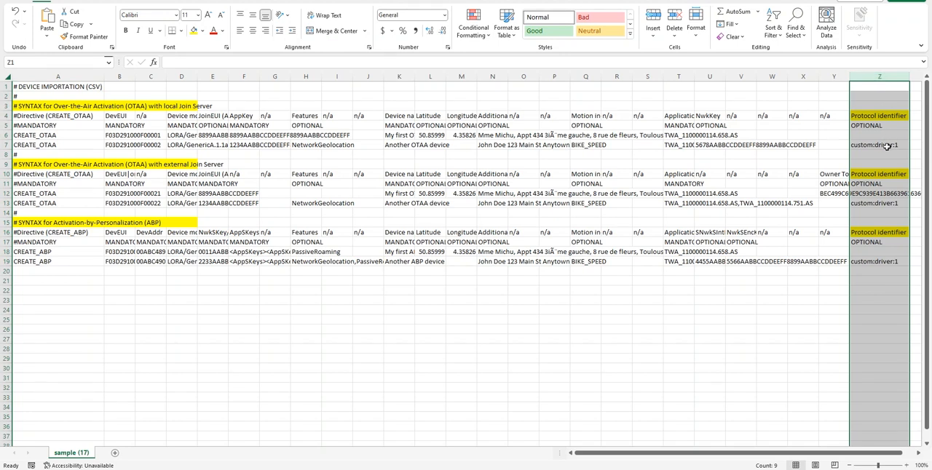
mouse_move(888, 131)
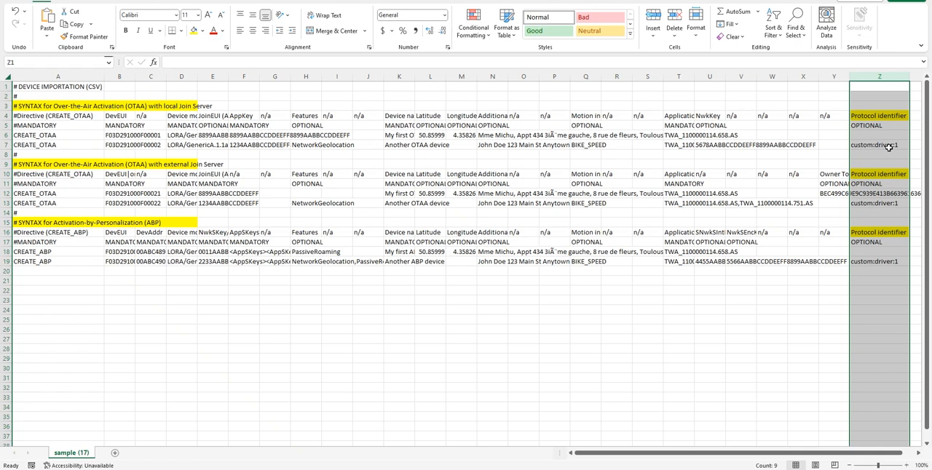
mouse_move(887, 203)
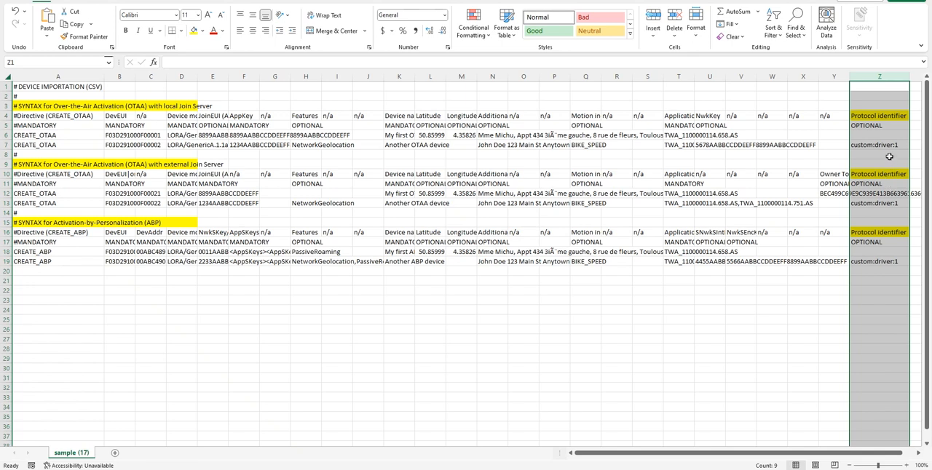
mouse_move(882, 145)
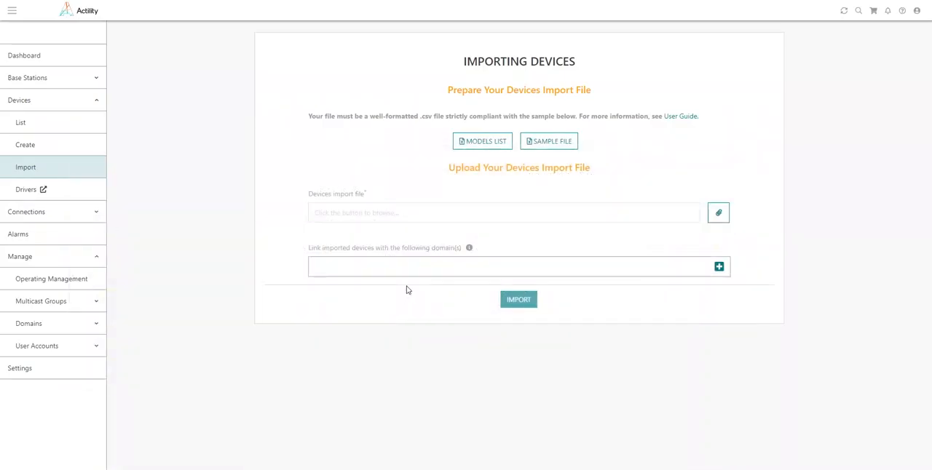
mouse_move(381, 288)
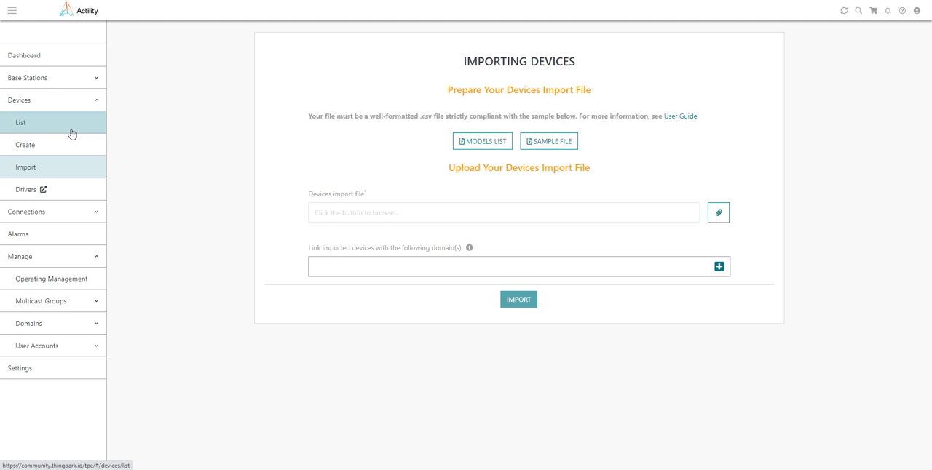
- Open My demo Tracker from the device list and scroll to Radio Traffic History
left_click(21, 122)
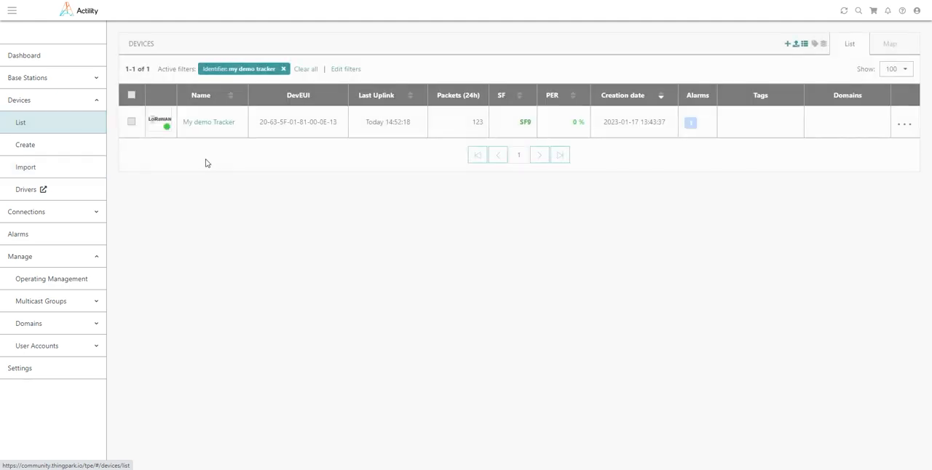
left_click(208, 122)
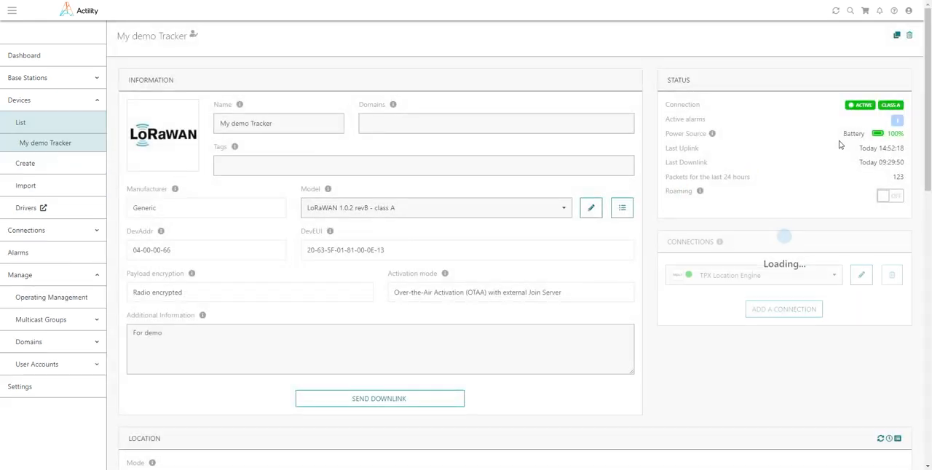
scroll("down", 3)
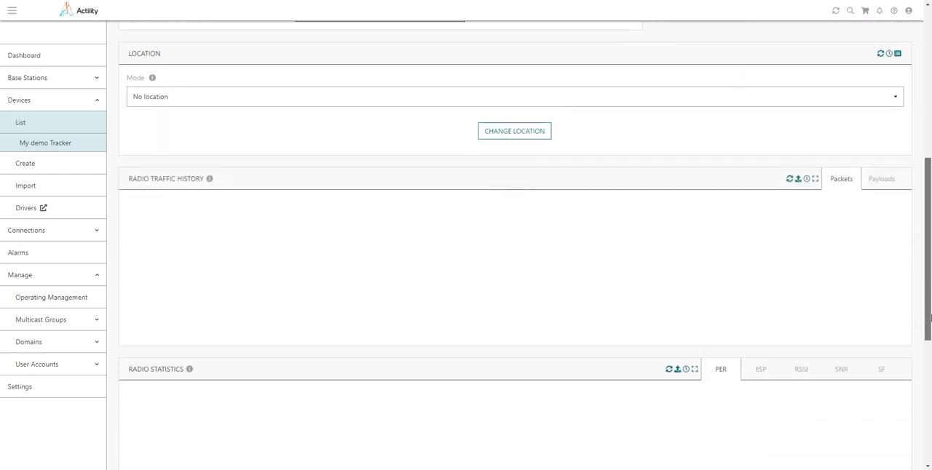
scroll("down", 3)
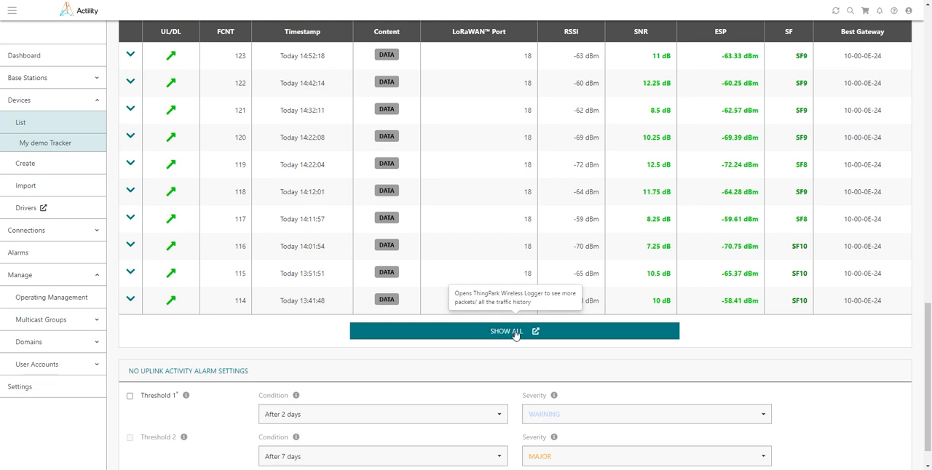
- In Wireless Logger, reload the tracker's packets with automatic decoding and expand uplink 123
left_click(513, 331)
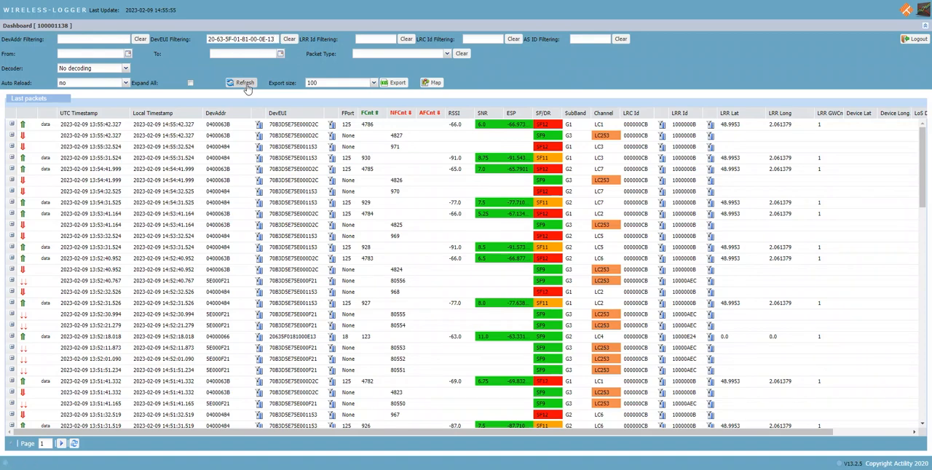
left_click(245, 82)
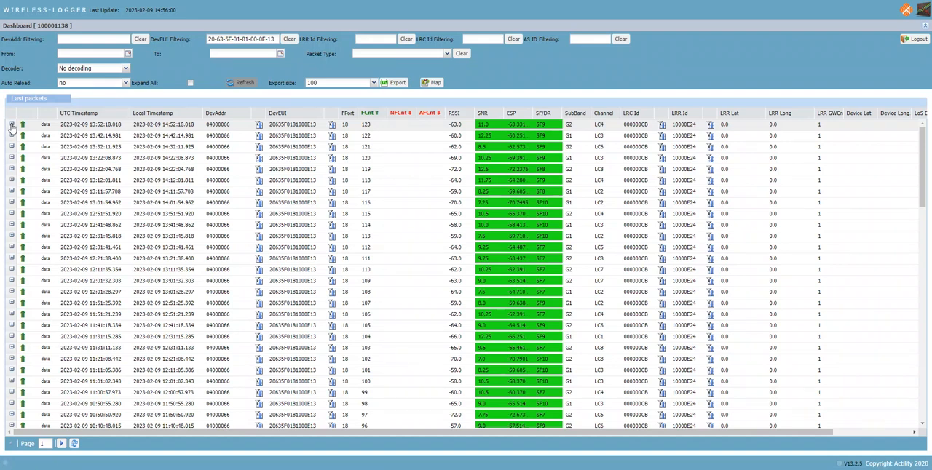
left_click(12, 124)
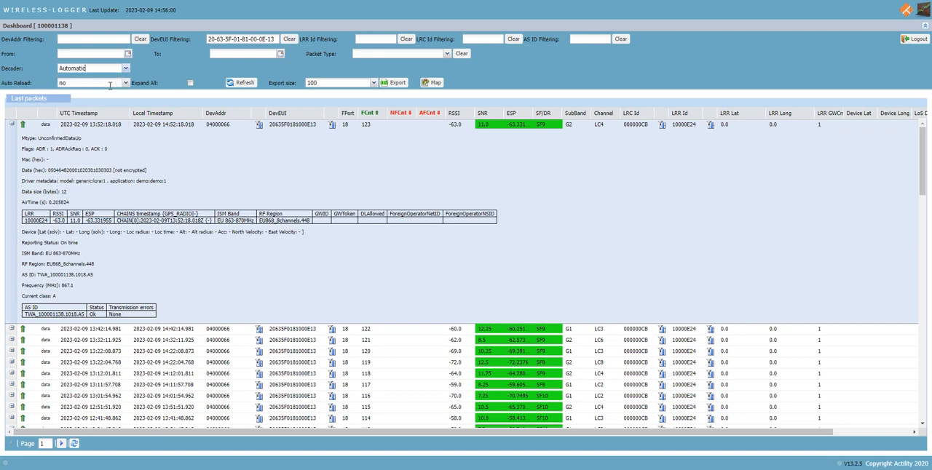
left_click(241, 82)
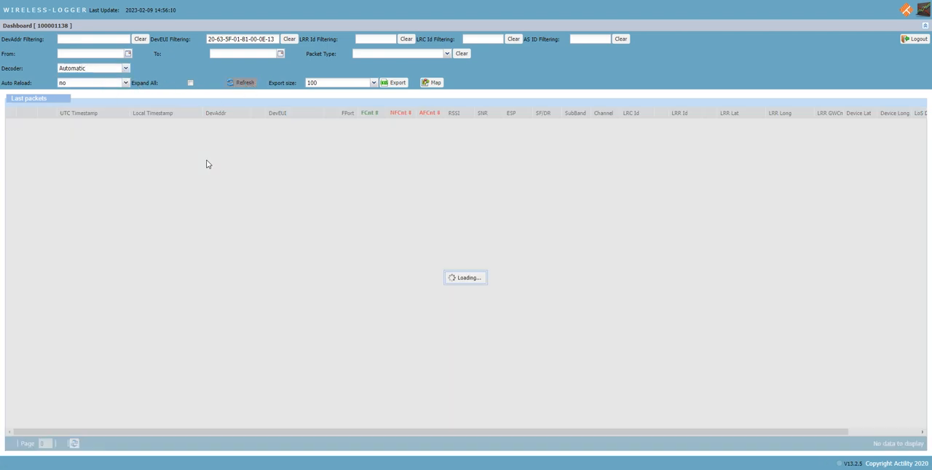
left_click(241, 82)
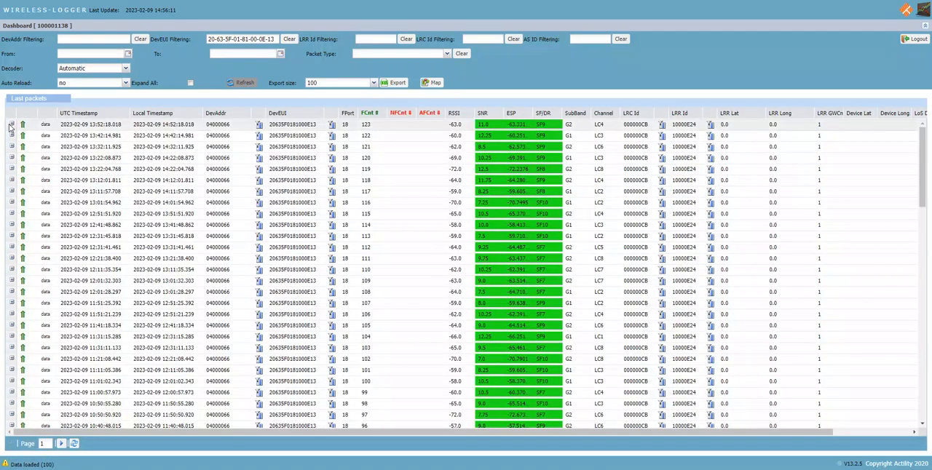
left_click(11, 124)
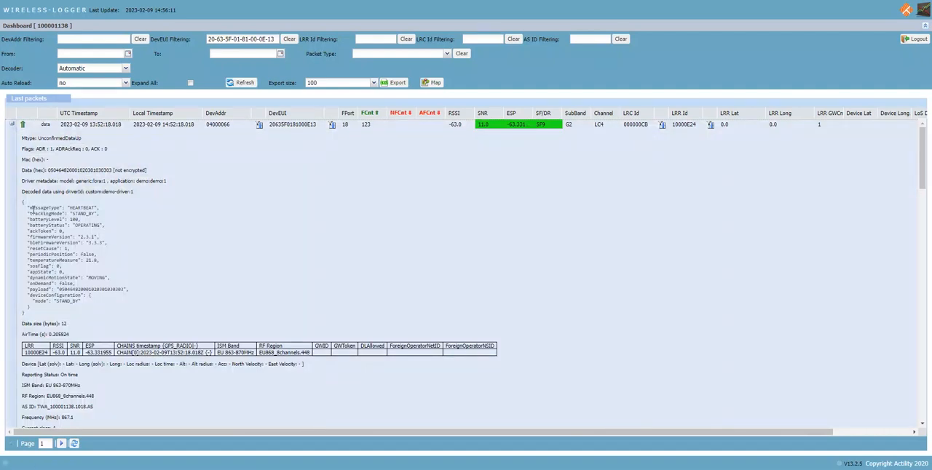